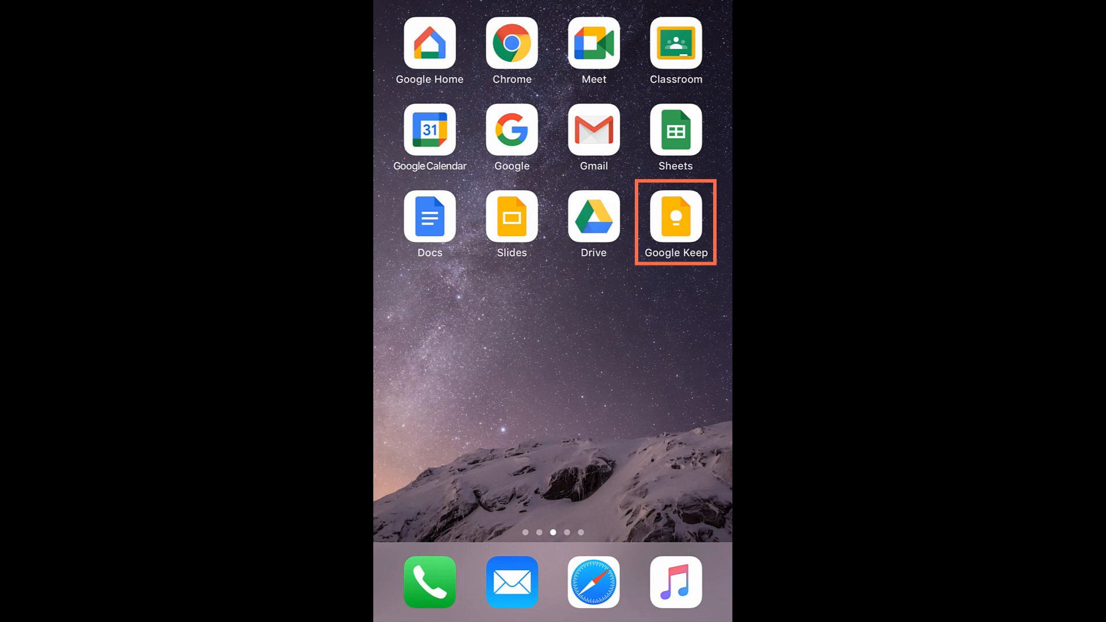
Launch Google Keep from the Home Screen and check the signed-in account, landing on the empty notes list.
click(675, 217)
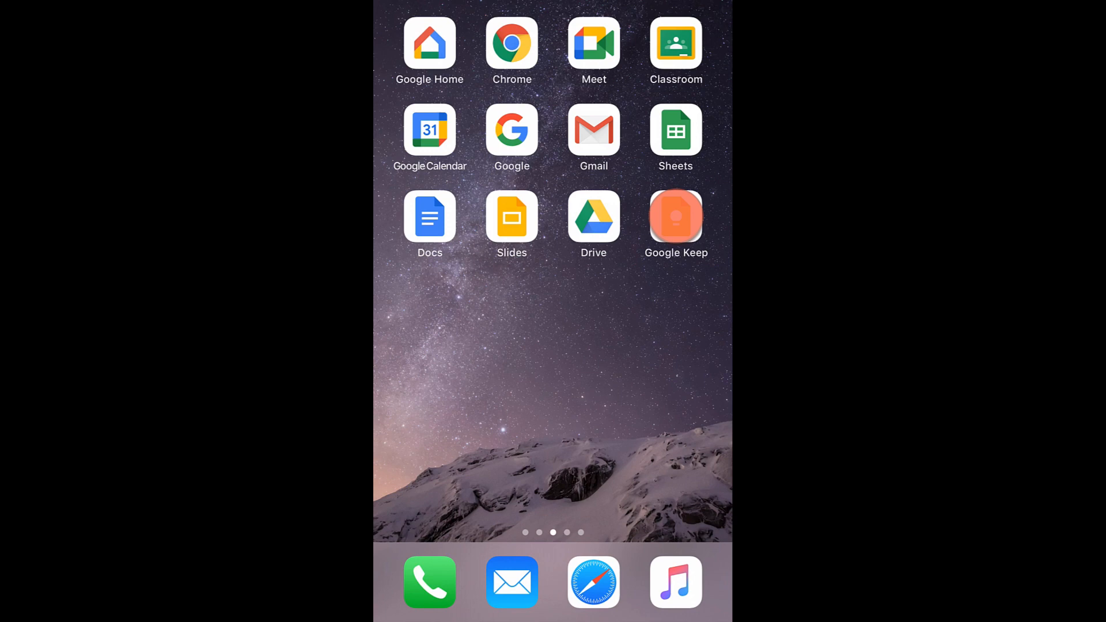
click(674, 216)
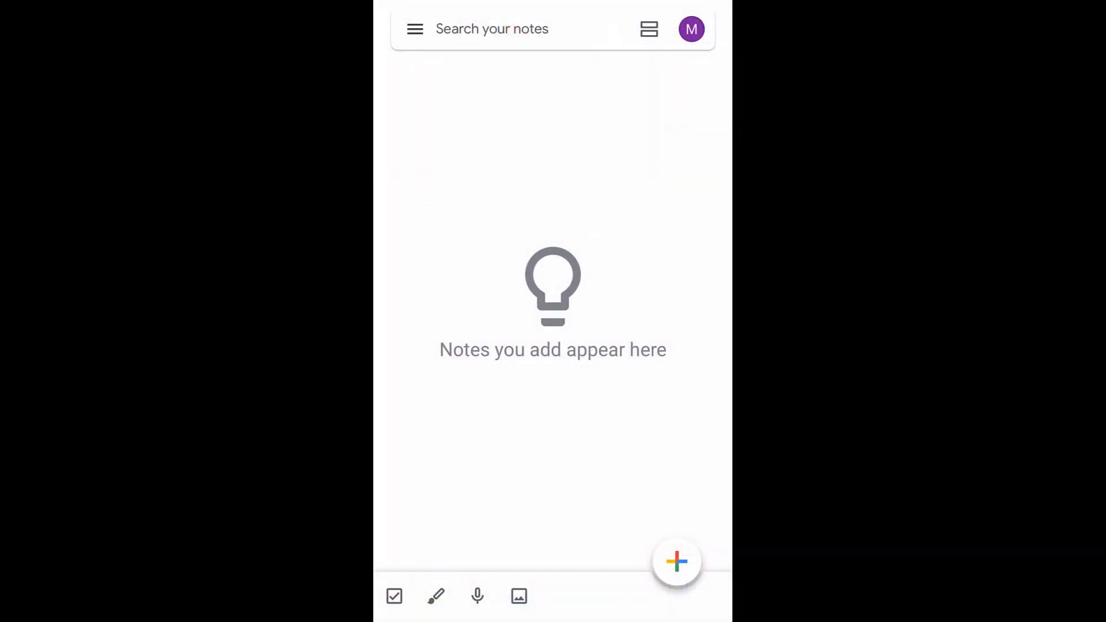
click(690, 29)
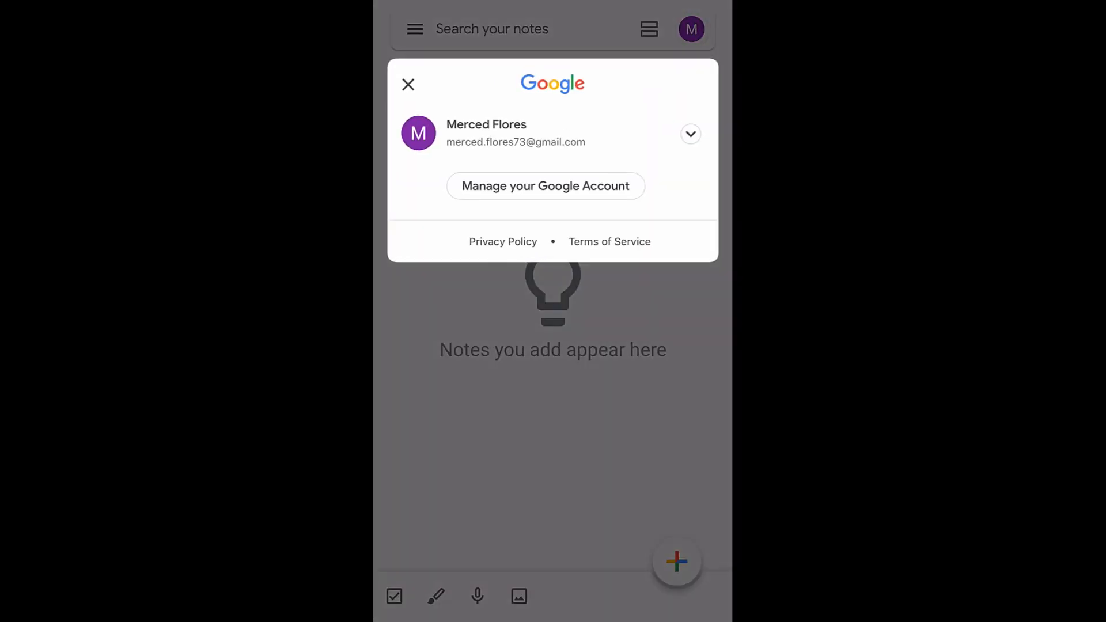
click(408, 84)
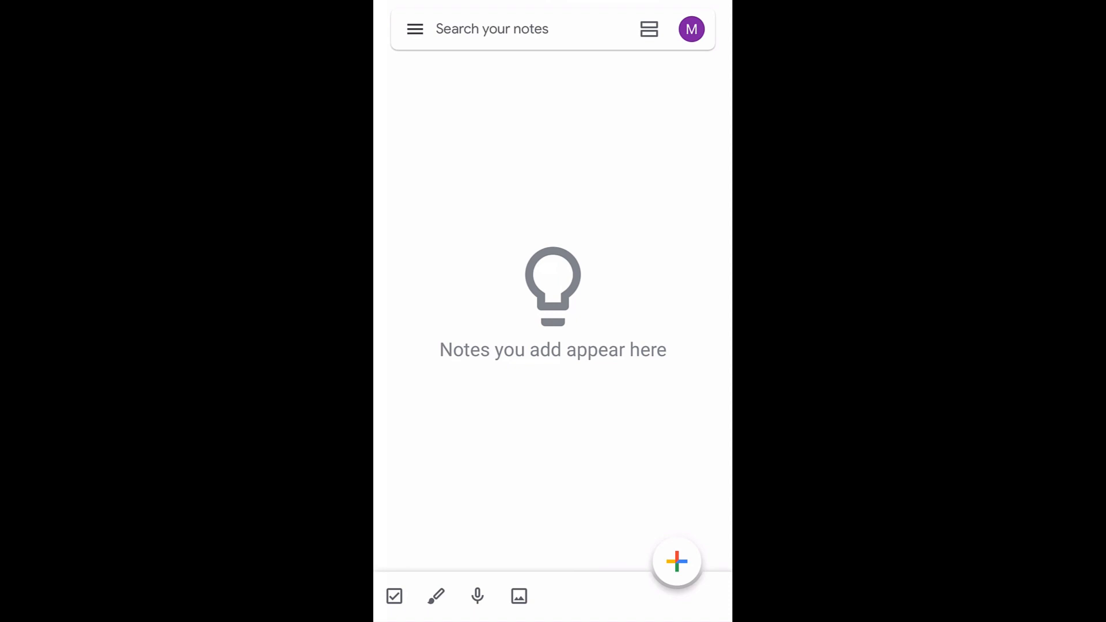
Add a note titled 'Nana's recipes' with body 'Key lime pie', save it and reopen it.
click(676, 561)
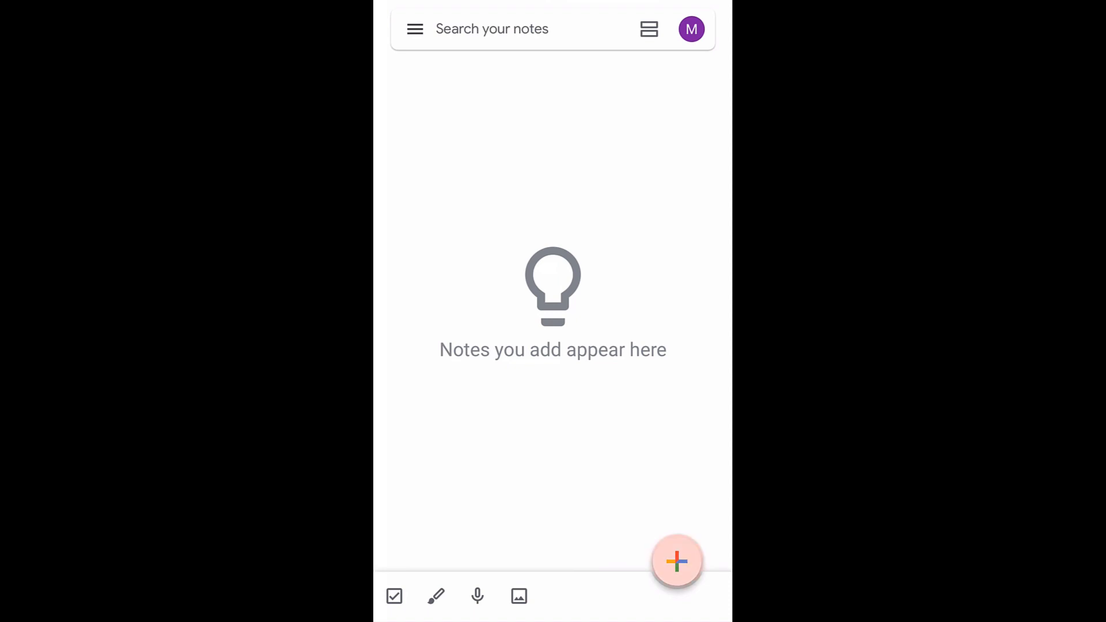
click(675, 561)
text(Key lime pie)
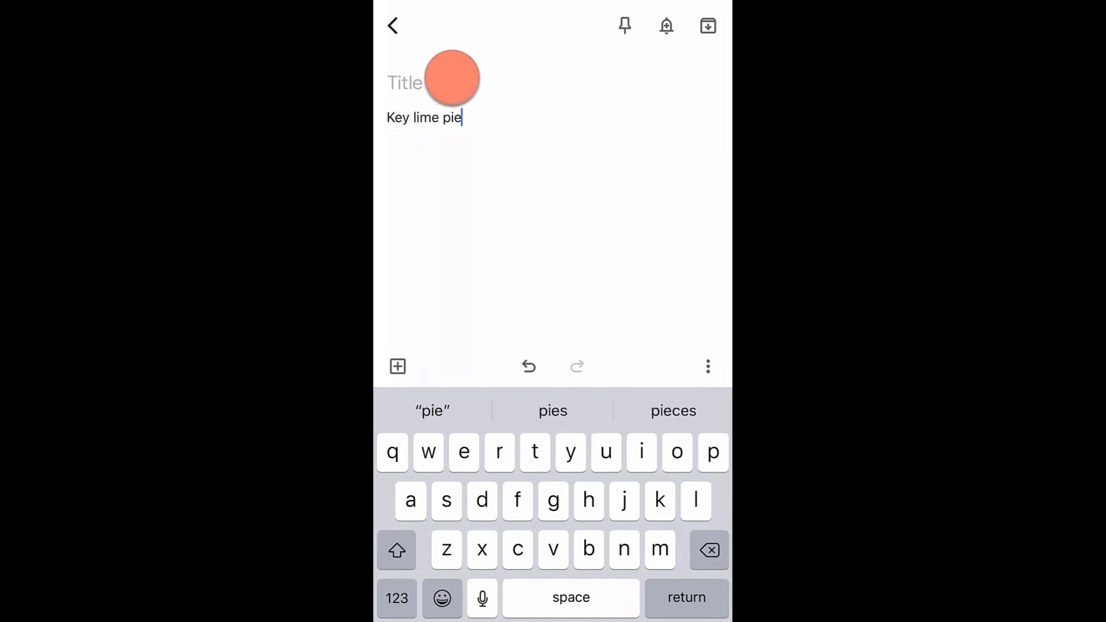
text(N)
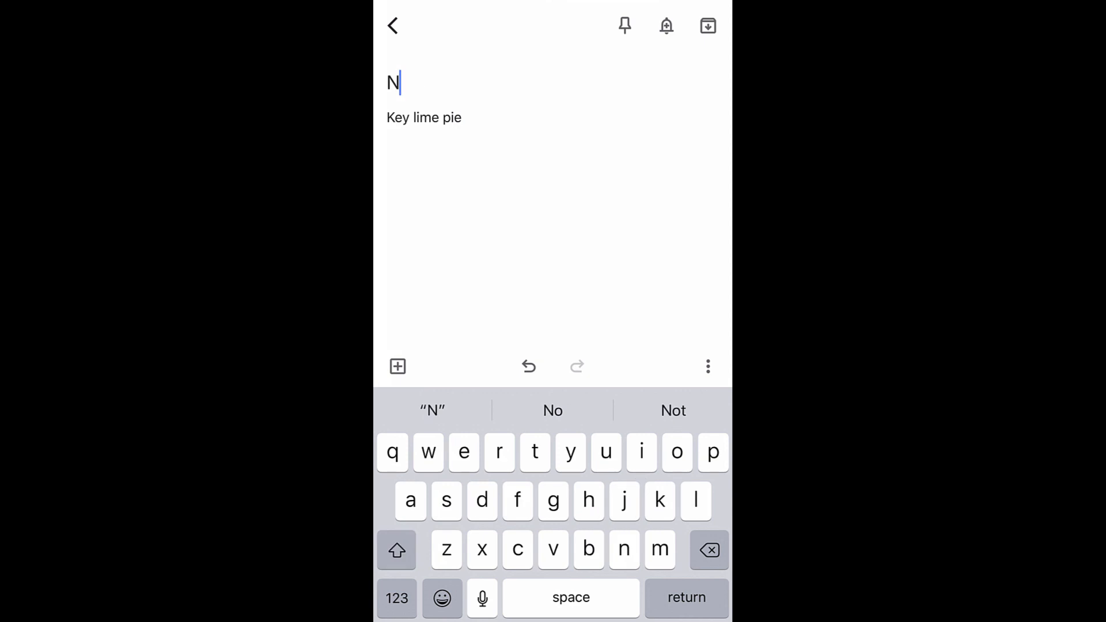
text(ana's recipes)
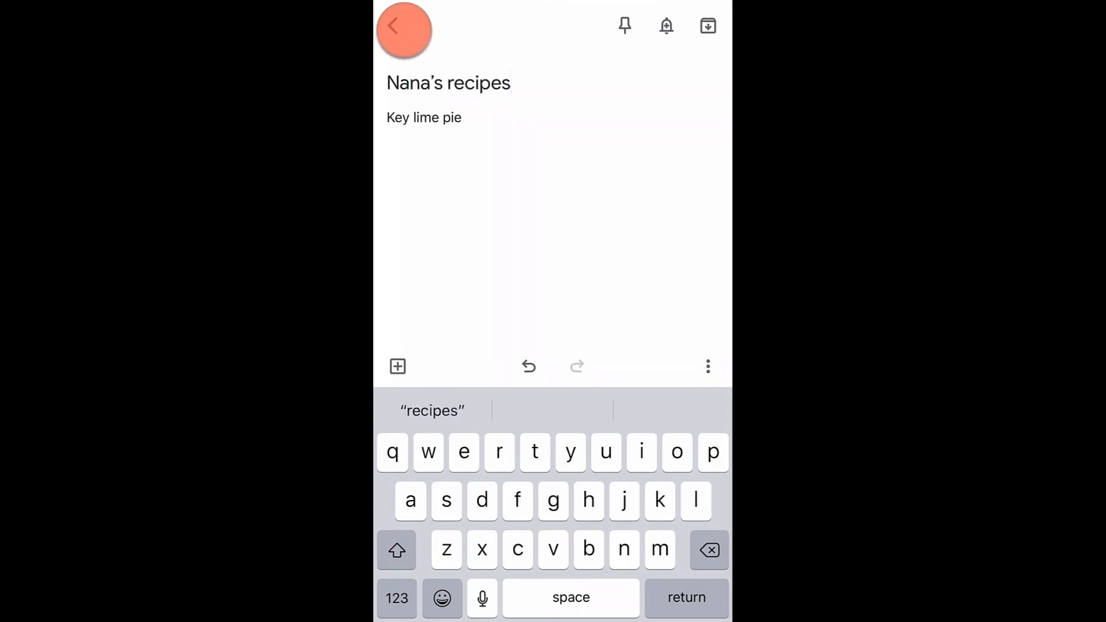
click(403, 26)
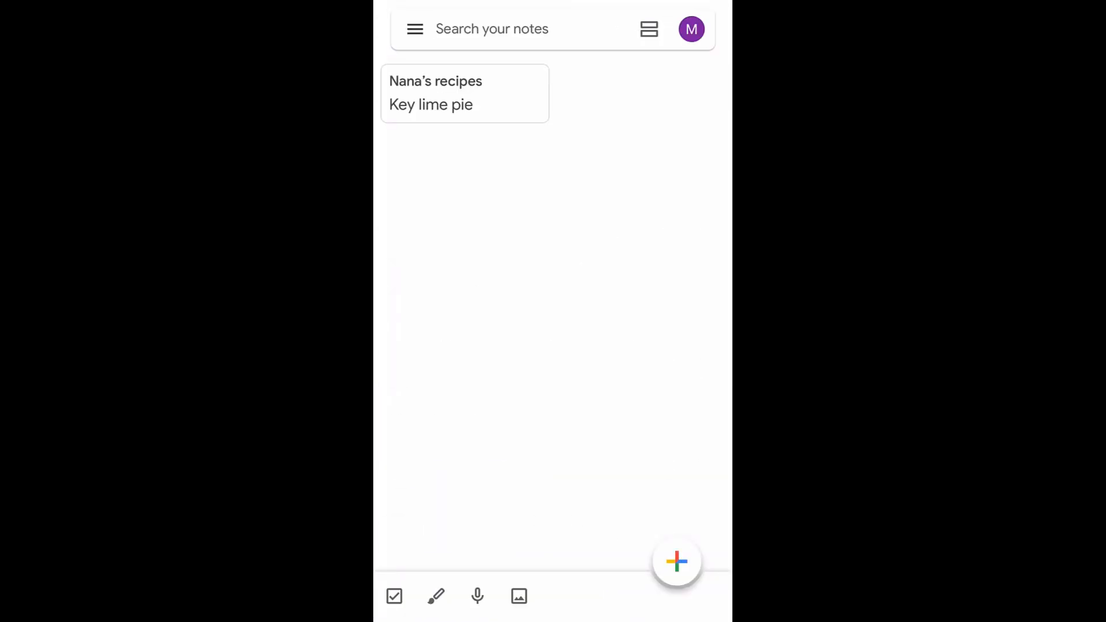
click(464, 93)
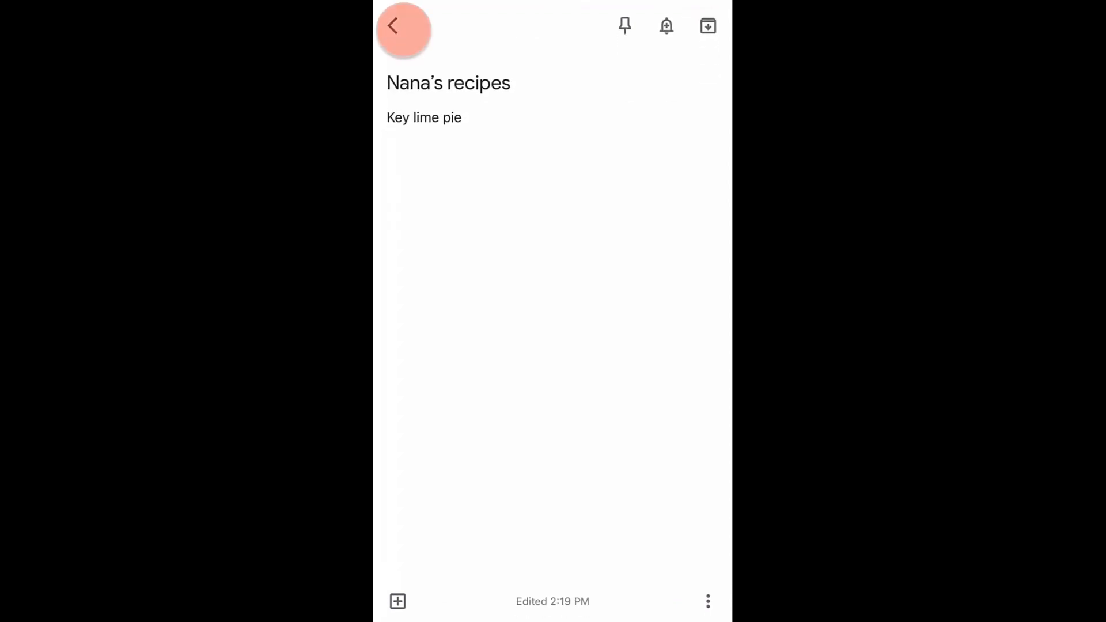
Leave the recipe note and start a new note as a checklist with Checkboxes.
click(403, 26)
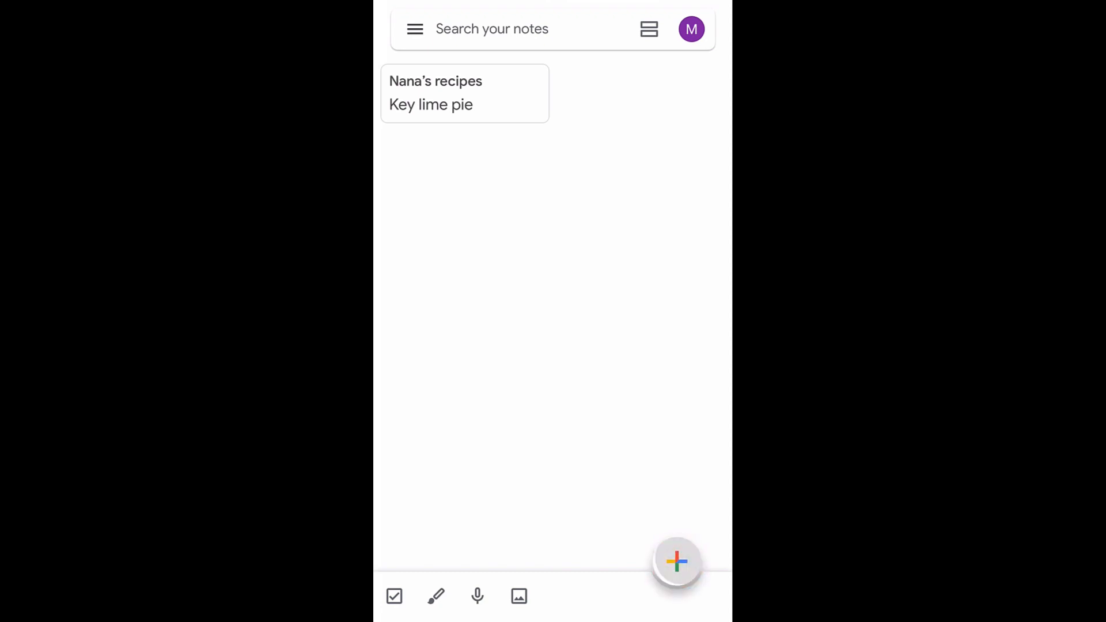
click(675, 561)
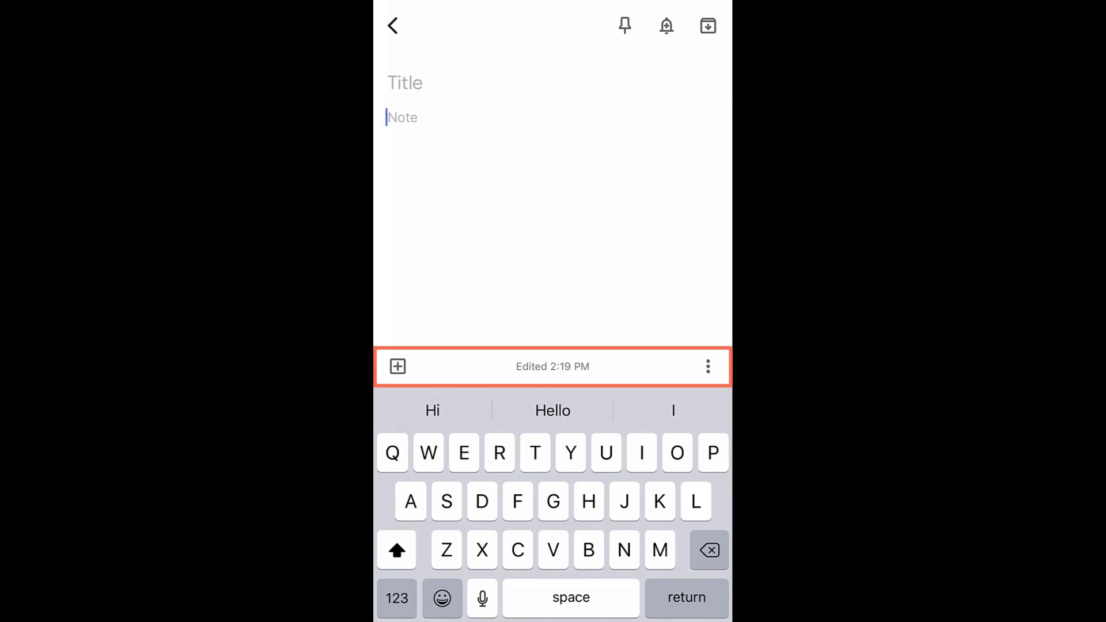
click(398, 366)
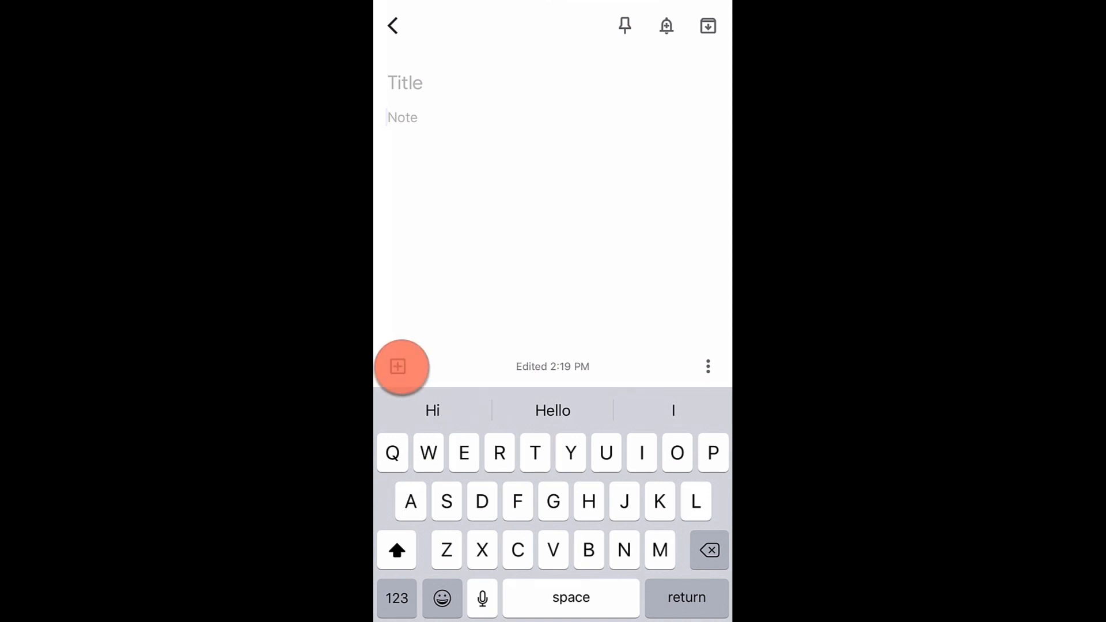
click(397, 366)
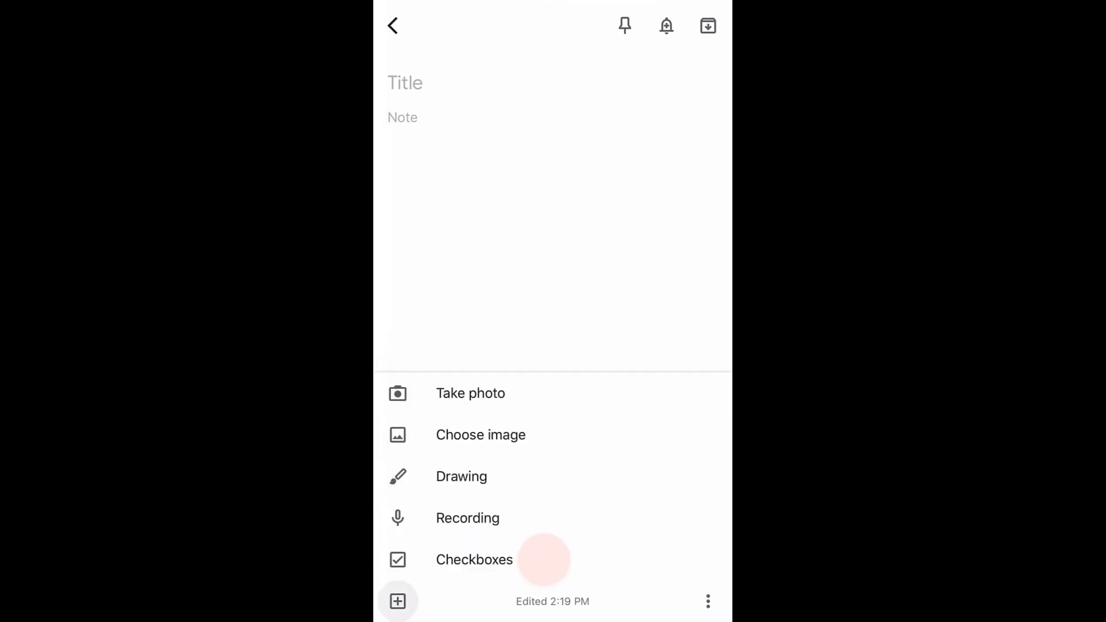
click(473, 560)
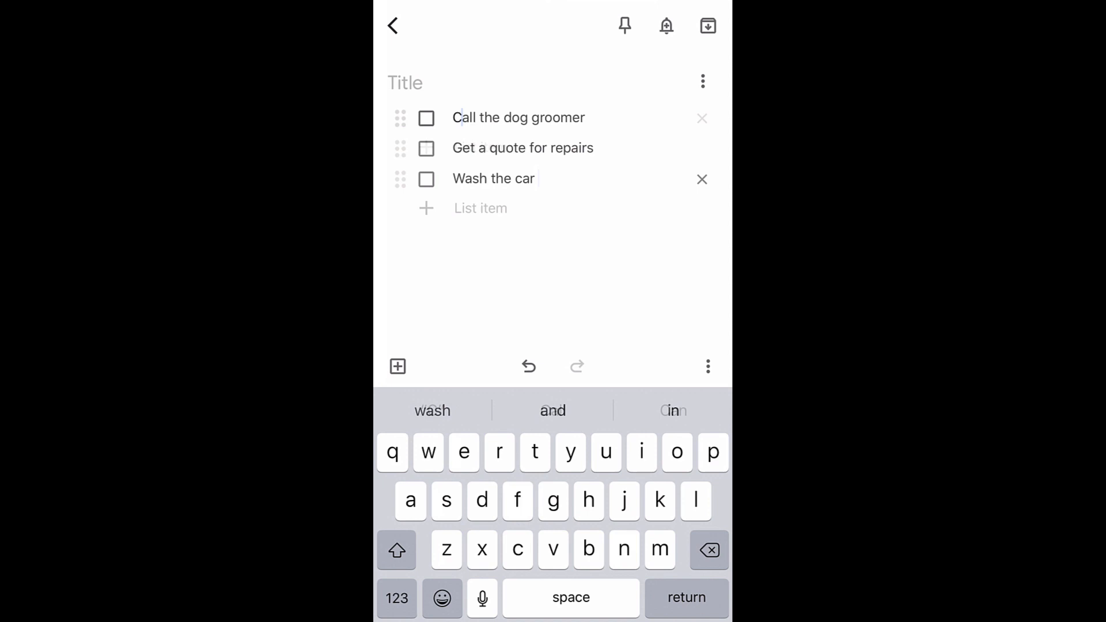
Title the checklist 'Weekend to-do list' and save it back to the notes list.
text(W)
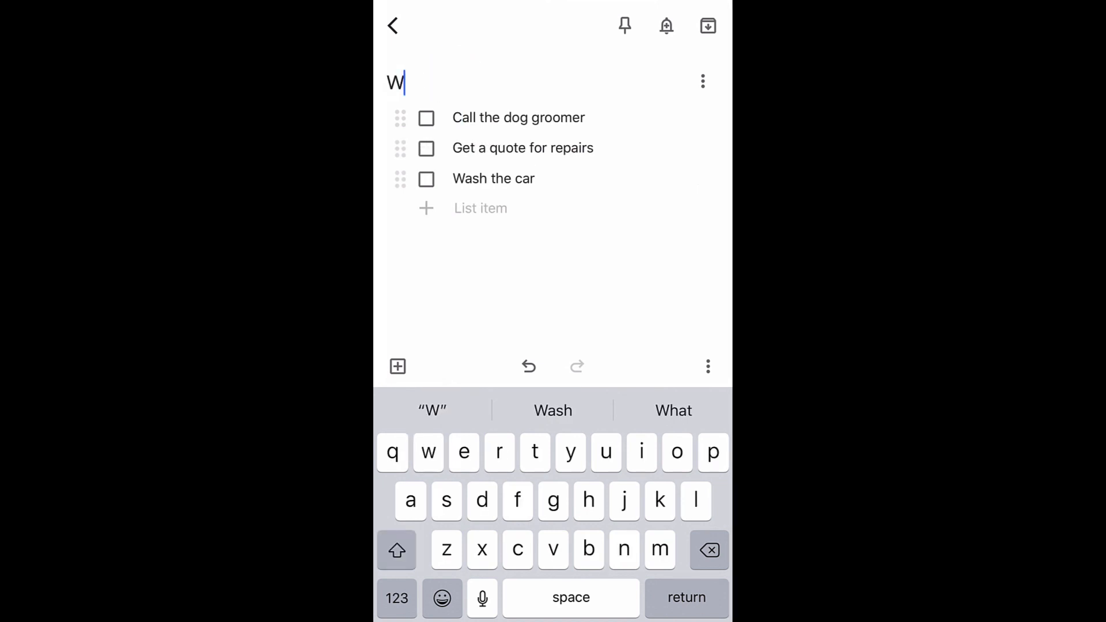
text(eekend to-do list)
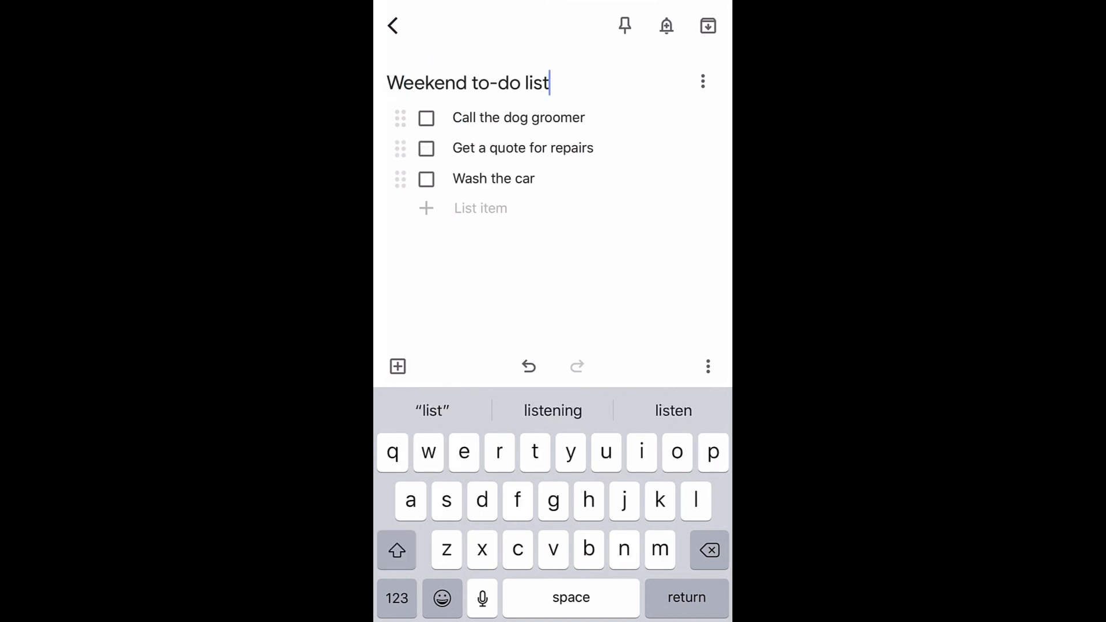
click(391, 26)
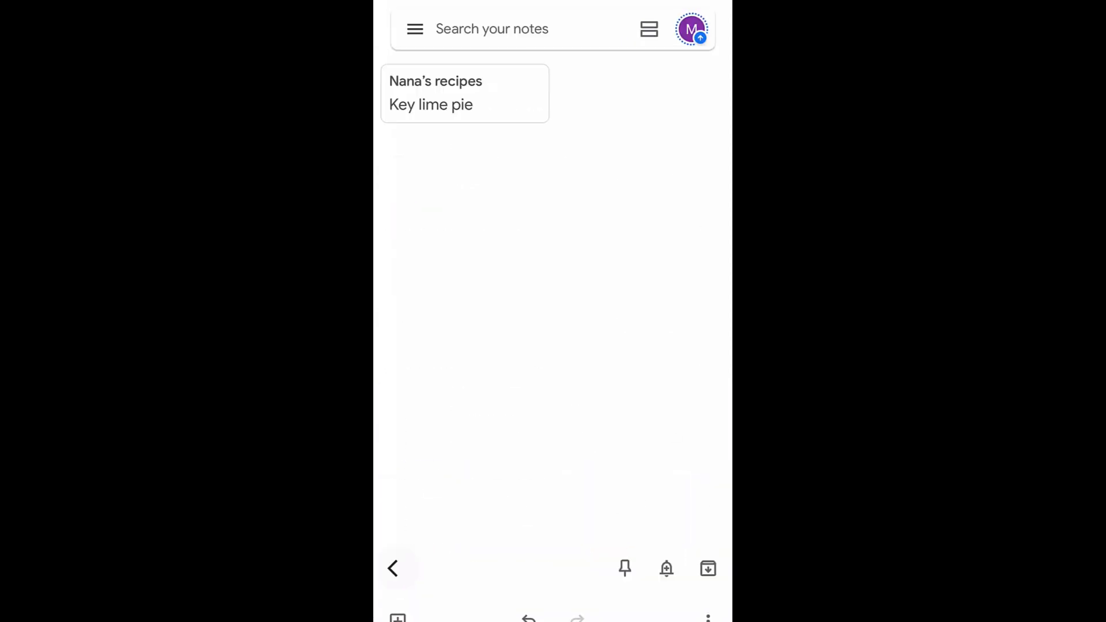
Check off the Weekend to-do list tasks, glance at the note actions, and go back to the notes list.
click(393, 568)
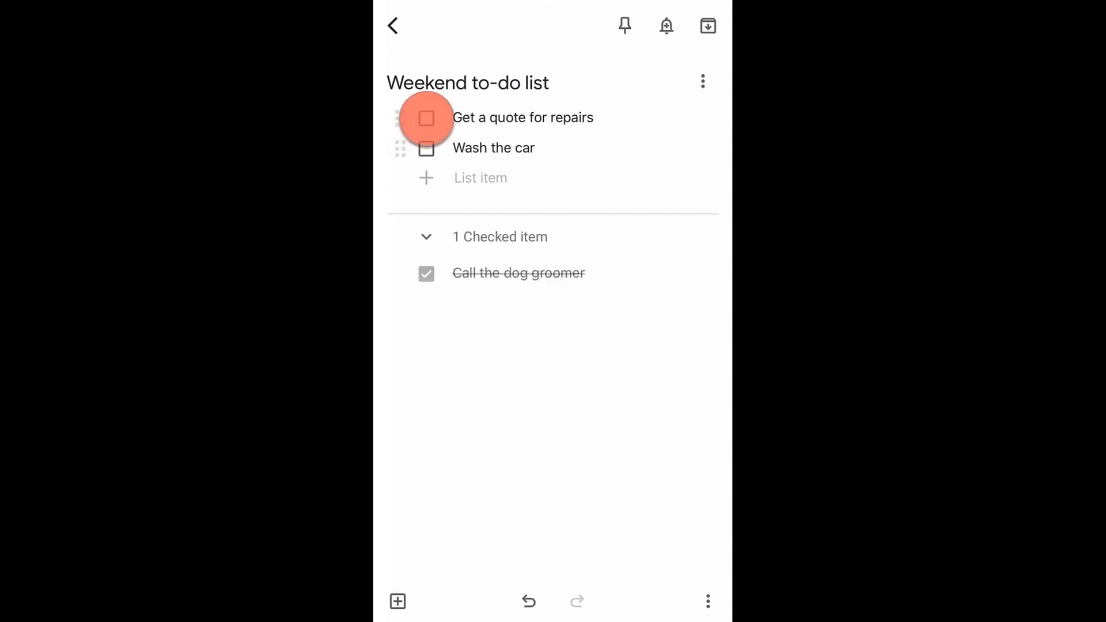
click(427, 117)
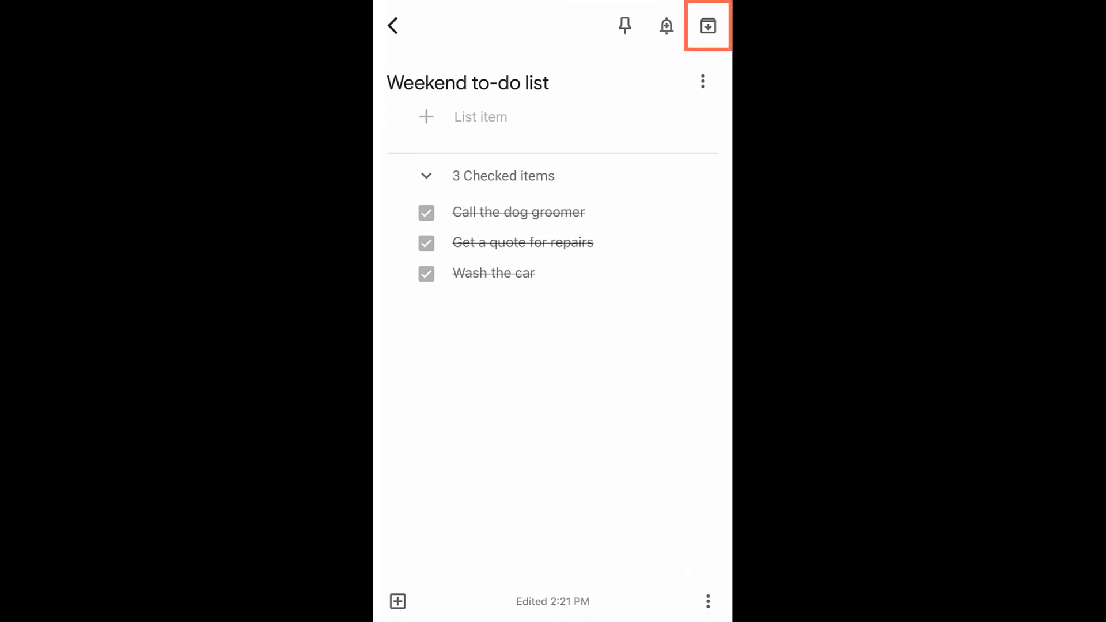
click(707, 601)
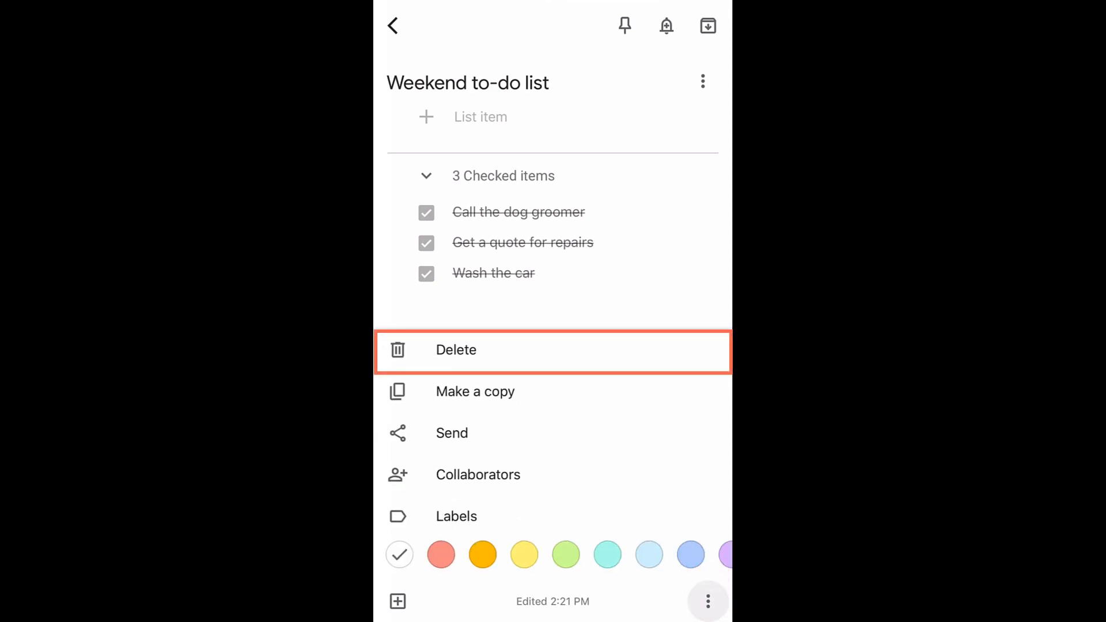
click(403, 26)
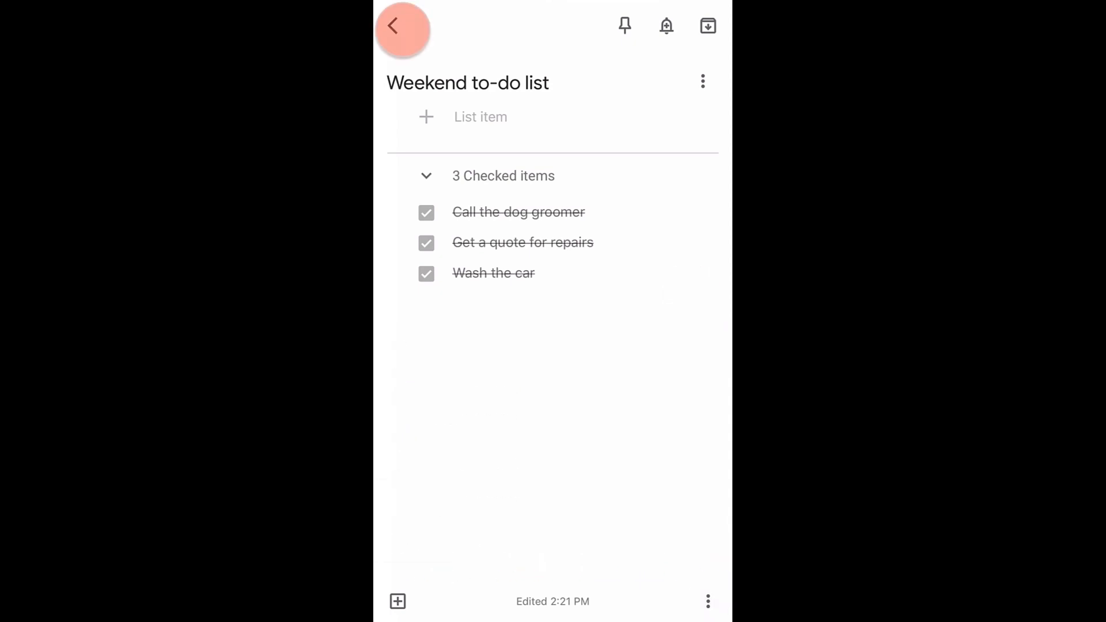
click(402, 27)
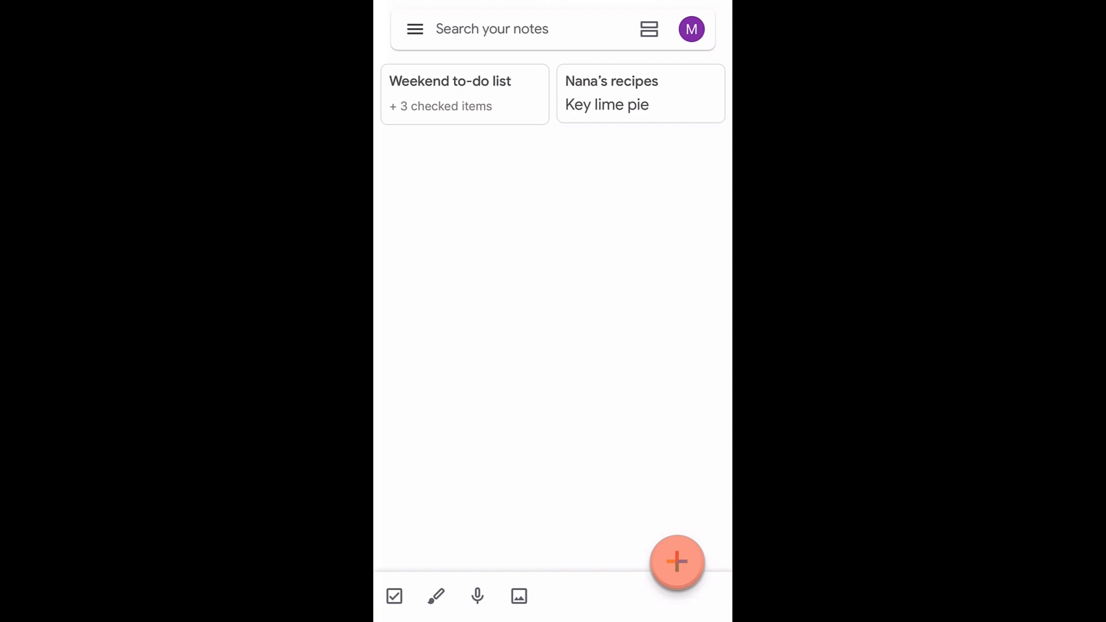
Add a note titled 'Pick up reminder' saying 'Pick up Leo and Falco from soccer practice'.
click(676, 562)
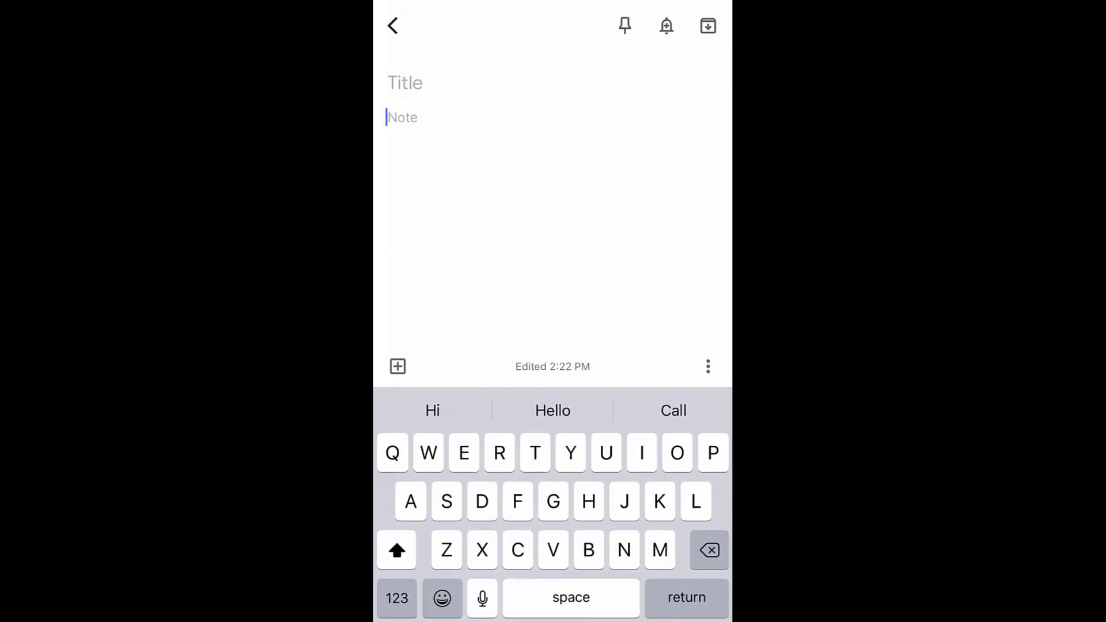
text(Pick up Leo and Falco from soccer practice)
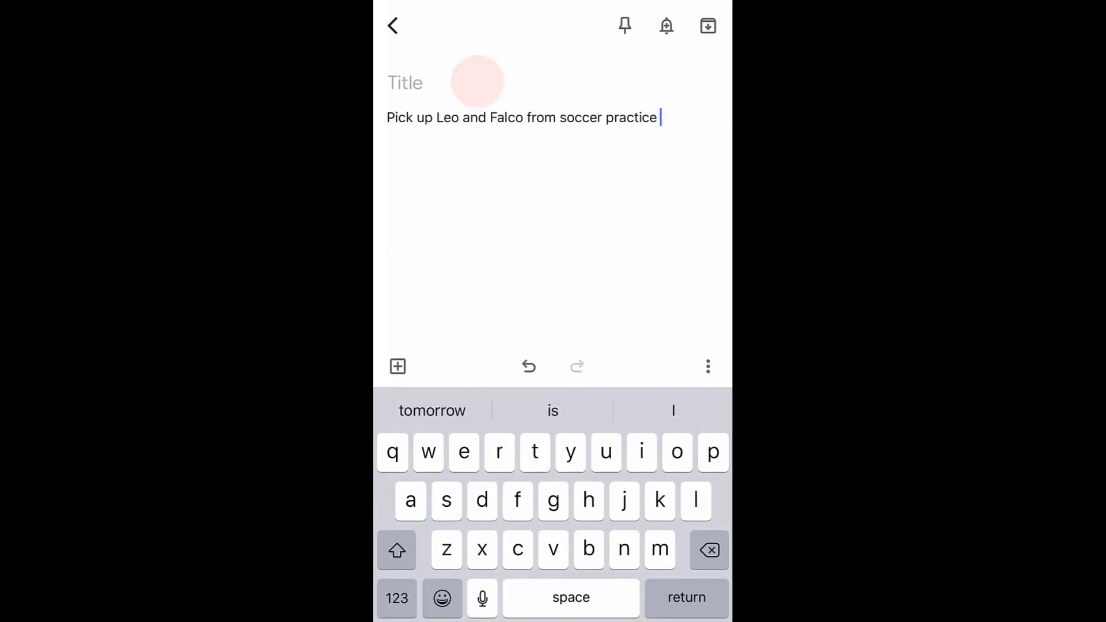
text(Pick up reminder)
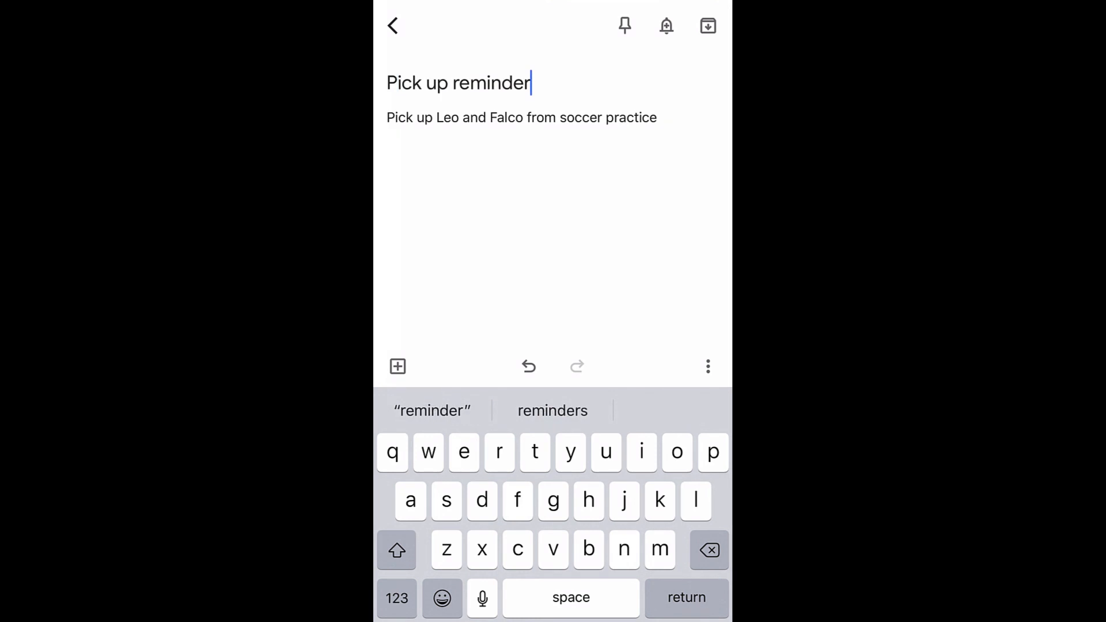
click(665, 25)
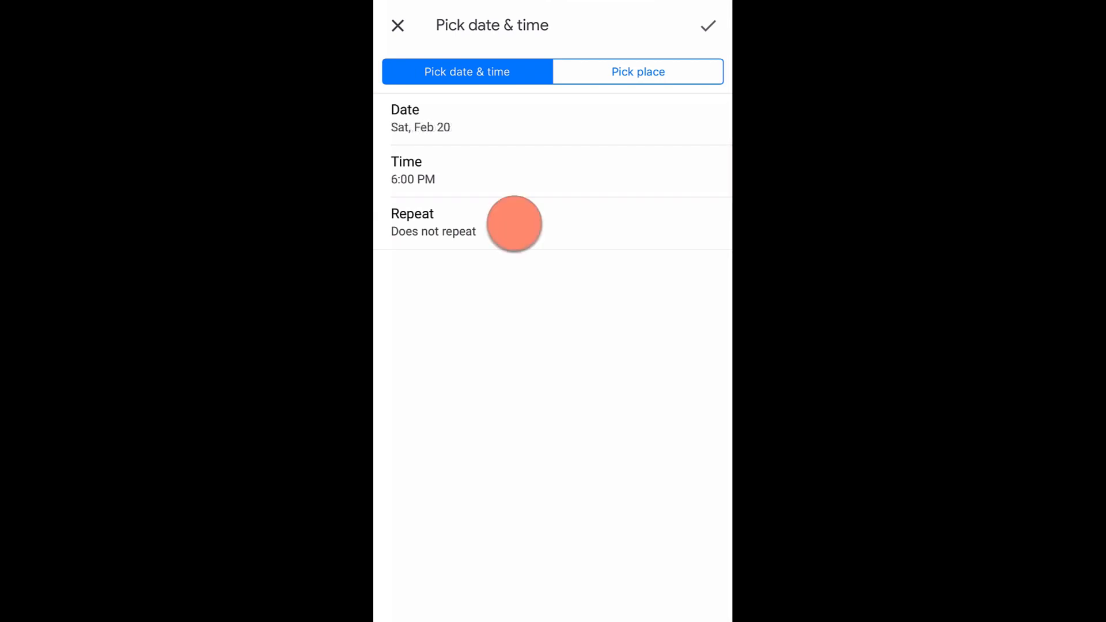
Set the reminder to repeat weekly on Saturday at 6:00 PM and leave the note.
click(433, 223)
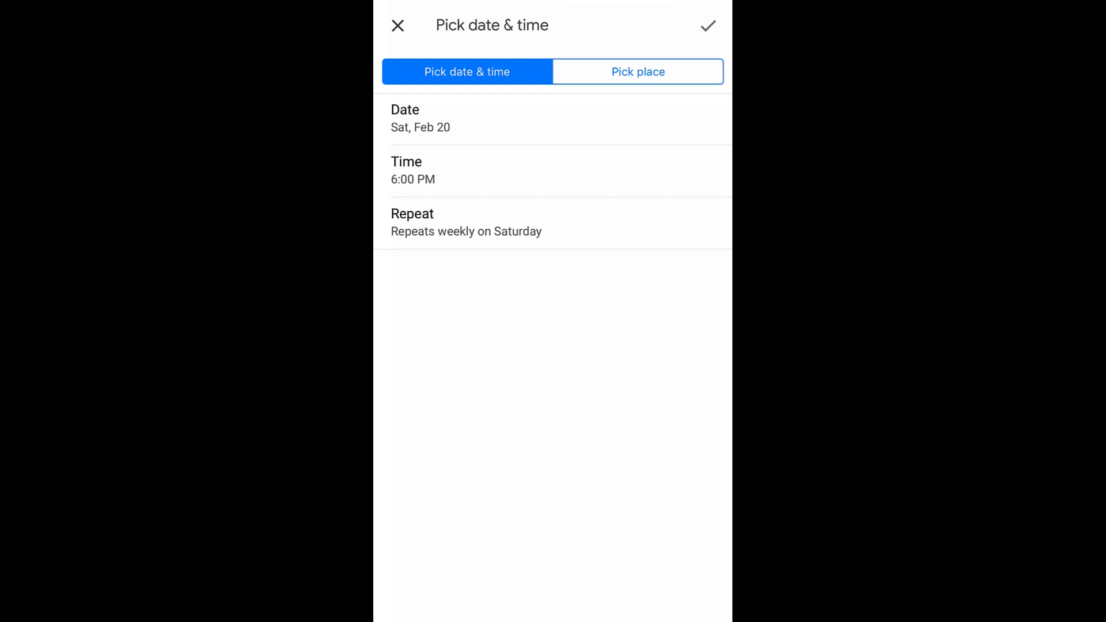
click(708, 26)
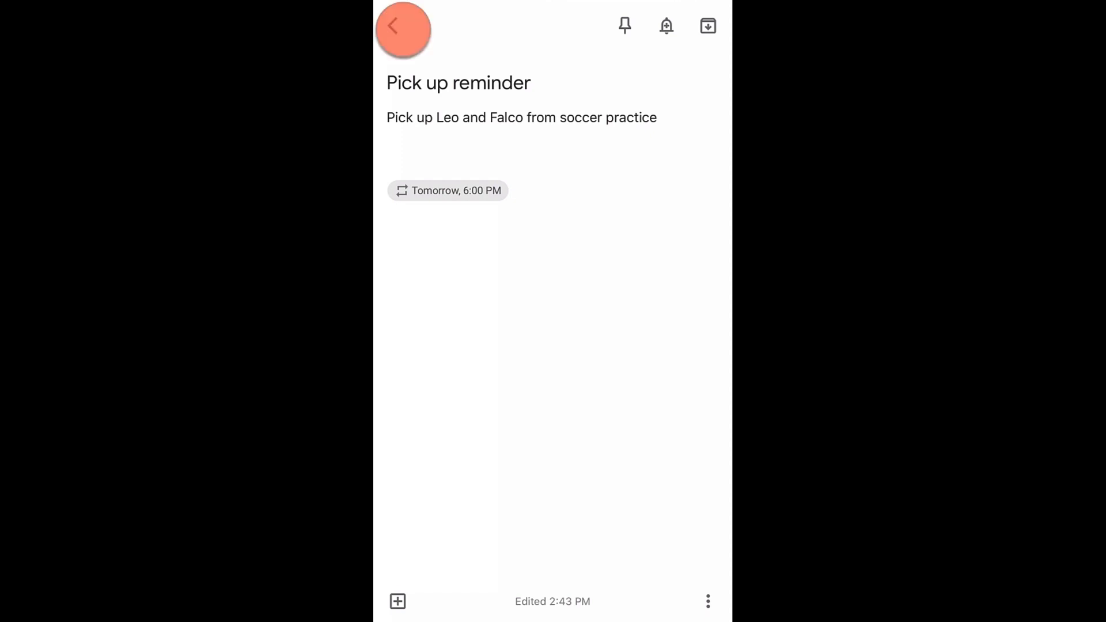
click(403, 28)
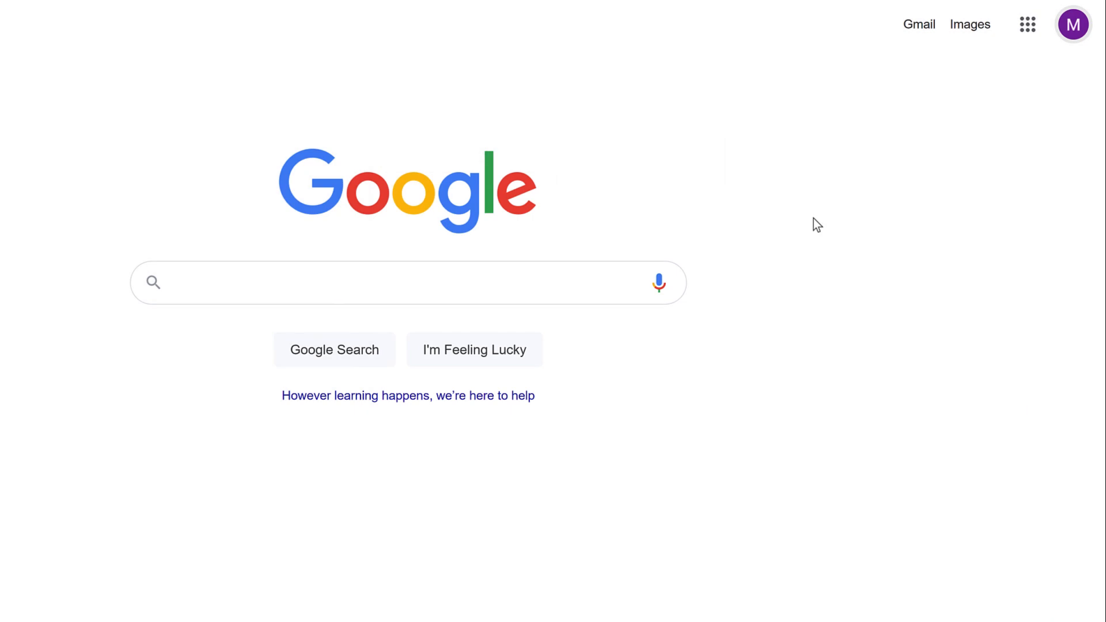
mouse_move(1027, 24)
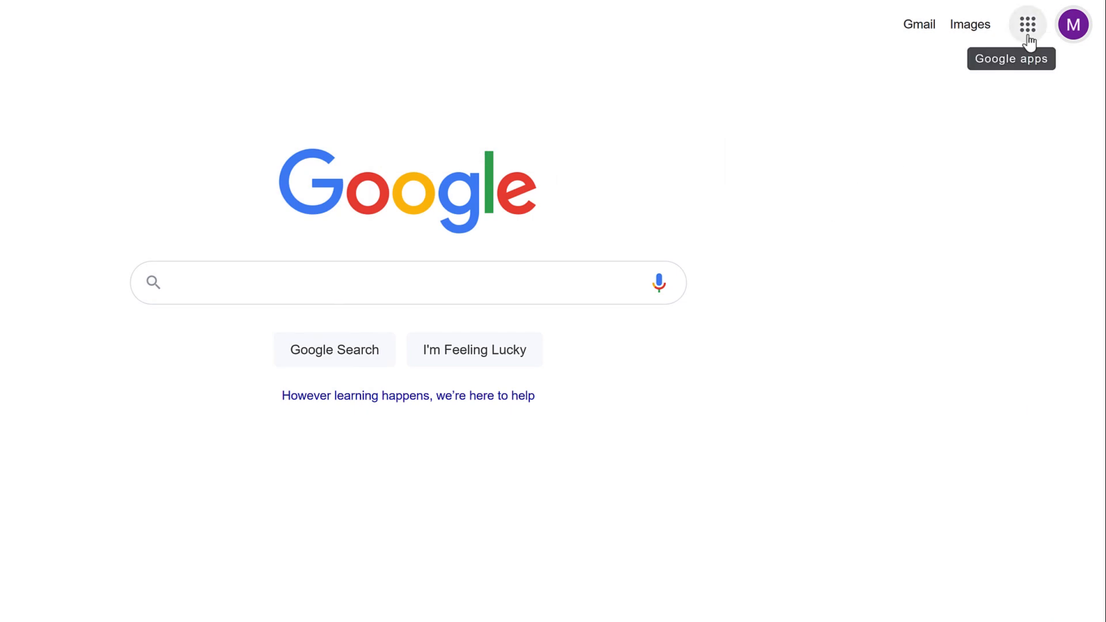
Launch Keep from the Google apps grid in the browser.
click(1026, 25)
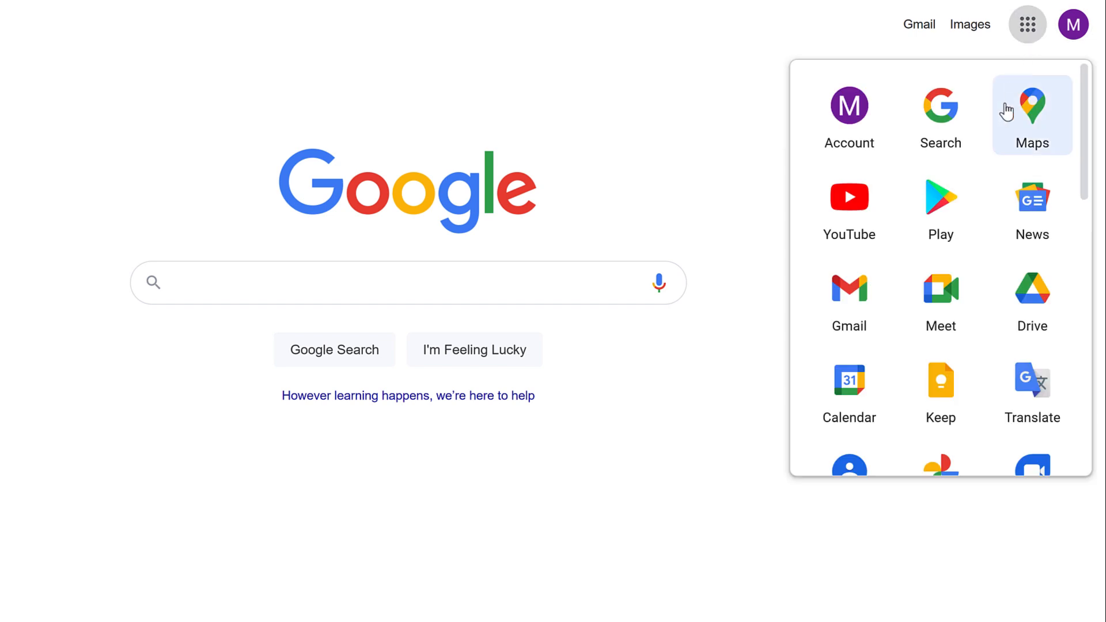
mouse_move(940, 389)
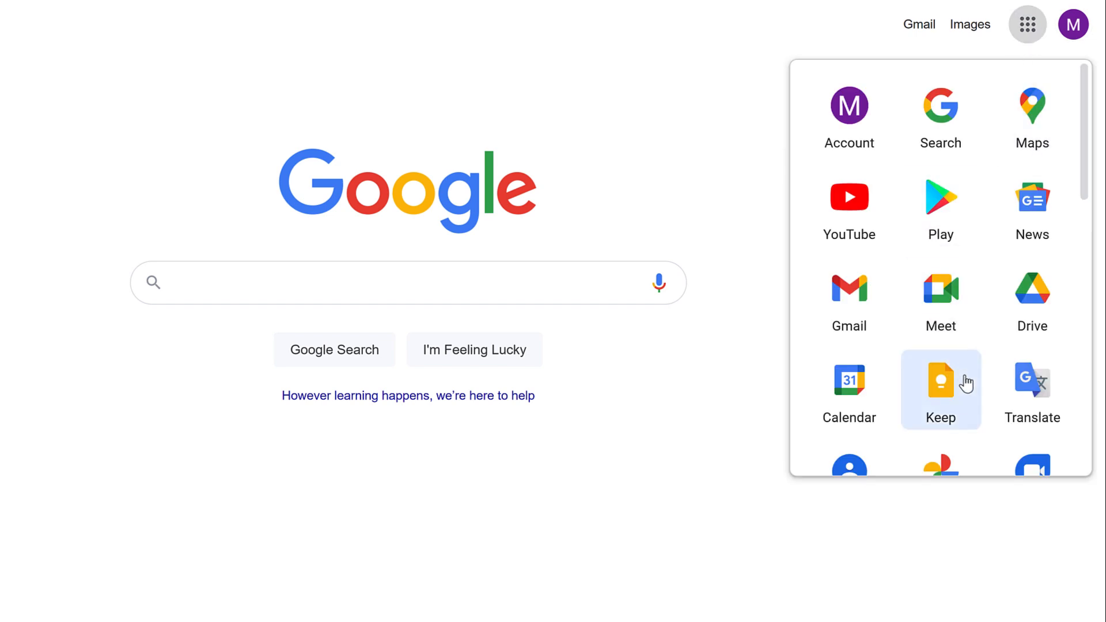
click(940, 388)
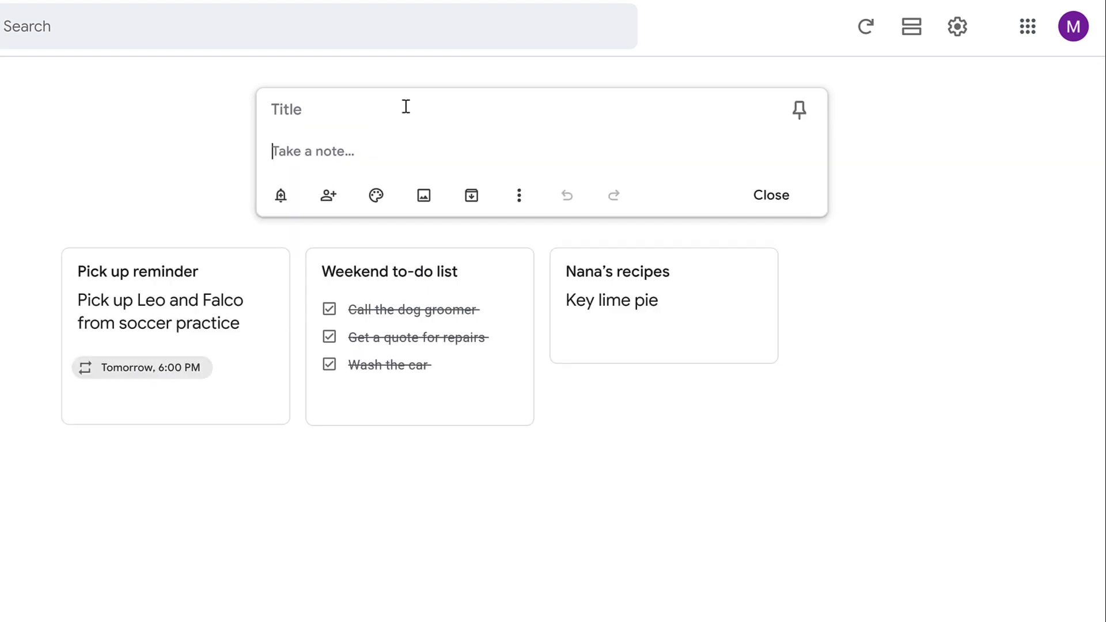
Write 'Print out and sign field trip forms for Leo and Falco' titled Natural History Museum and show reminder choices.
text(Print out and sign field trip forms for Leo and Falco)
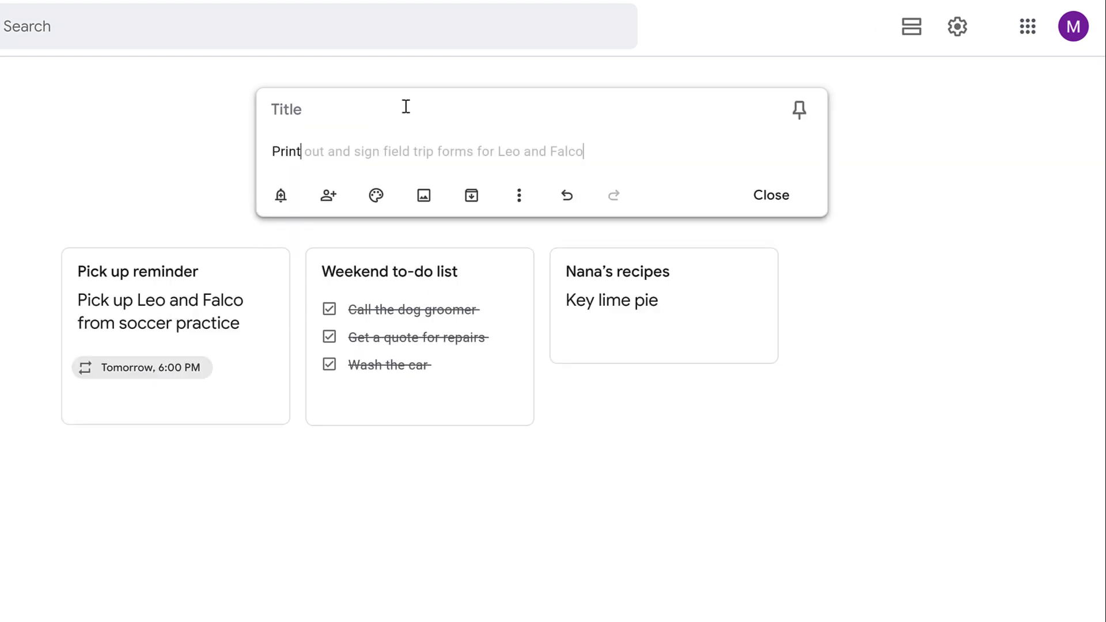
text(Natural History Museum)
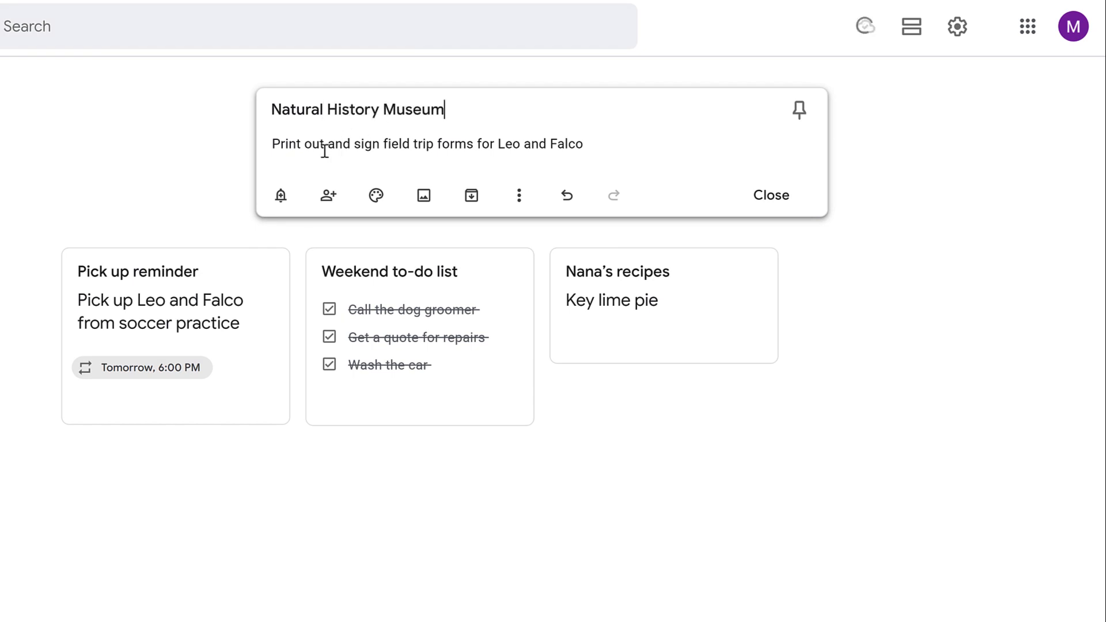
click(280, 196)
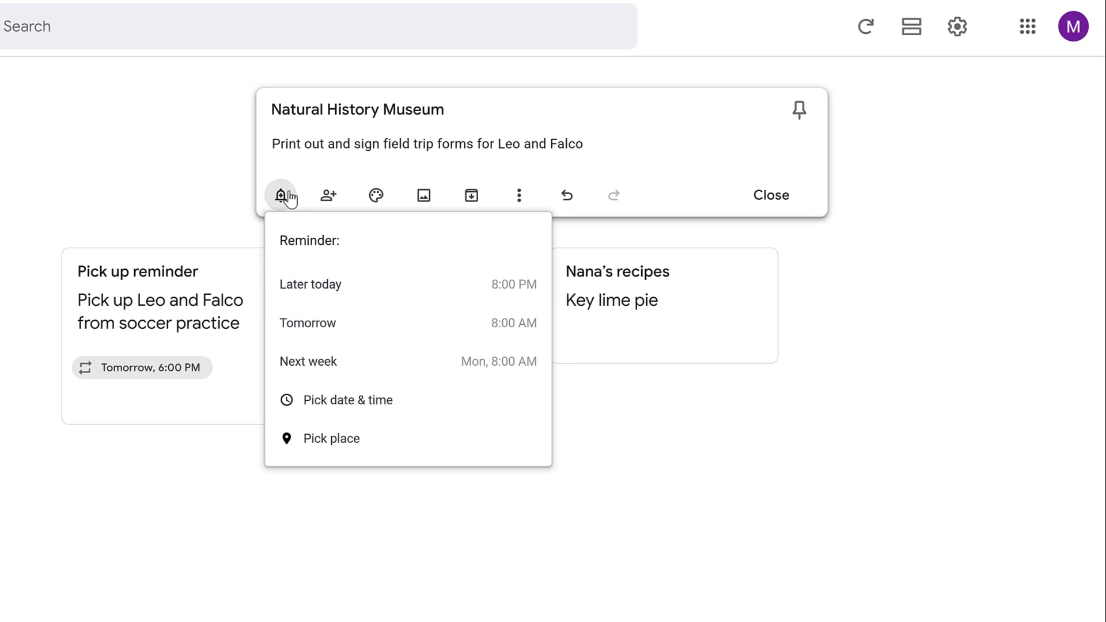
mouse_move(456, 181)
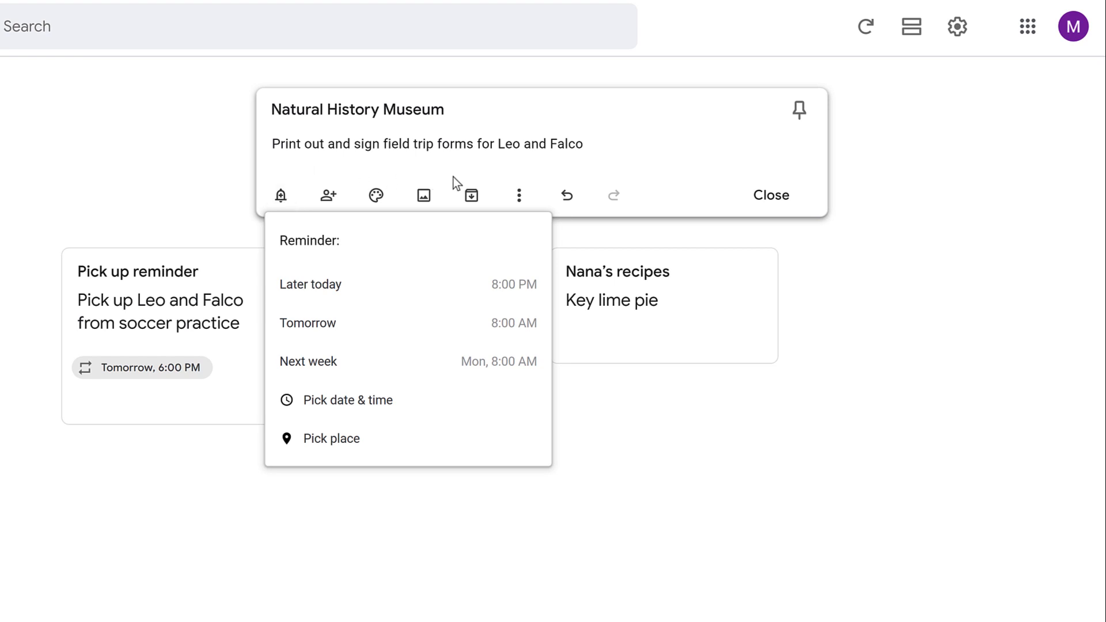
Dismiss the reminder menu and close the note so it saves without a reminder.
click(520, 194)
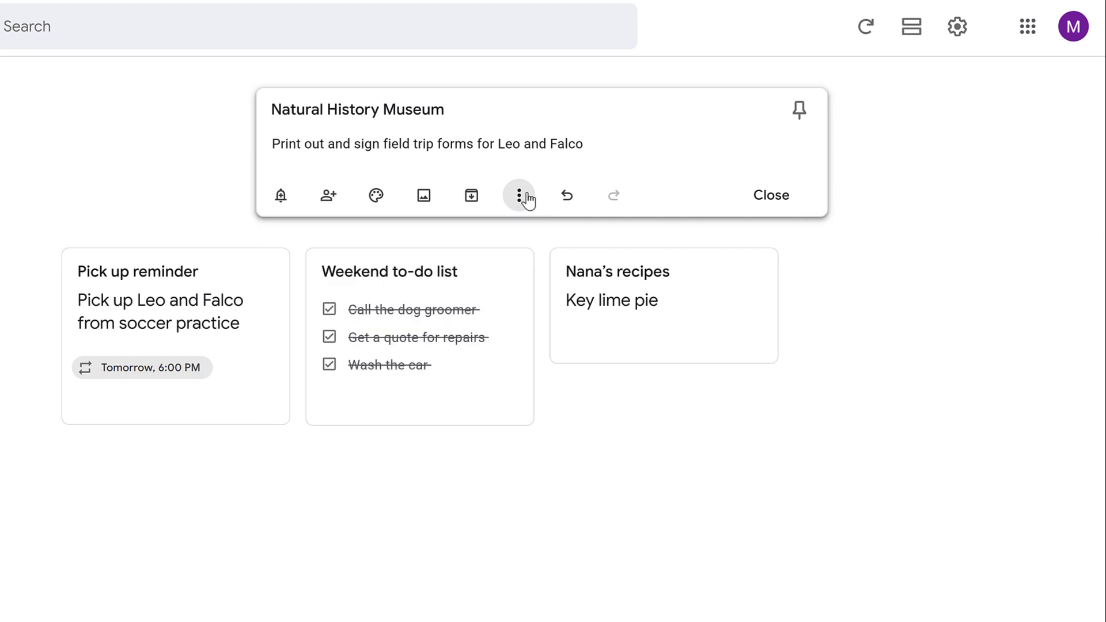
click(519, 196)
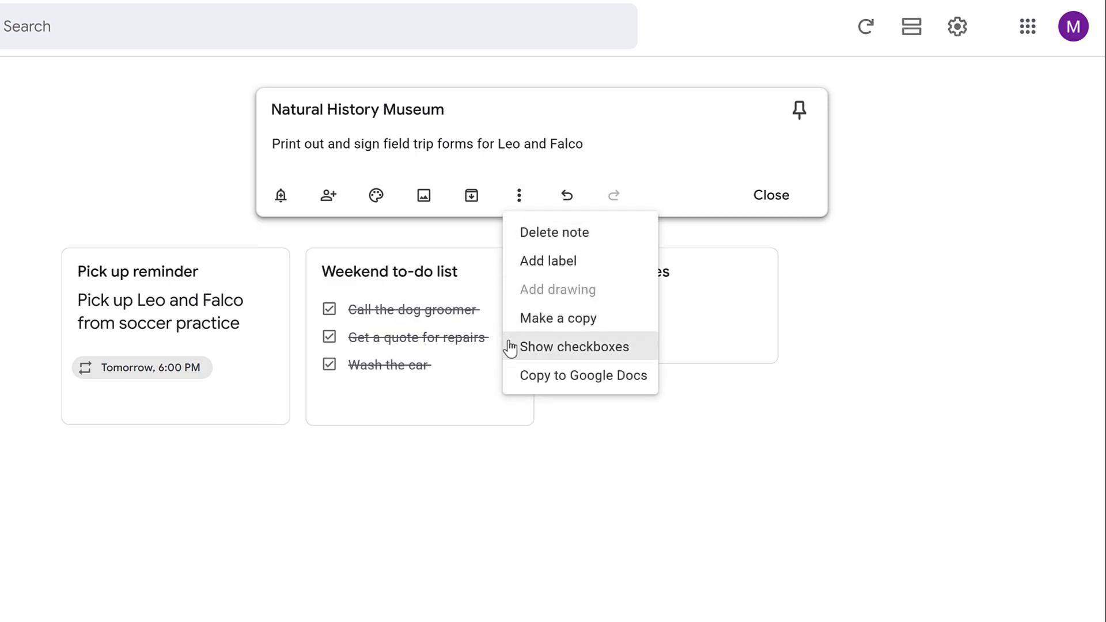
mouse_move(515, 232)
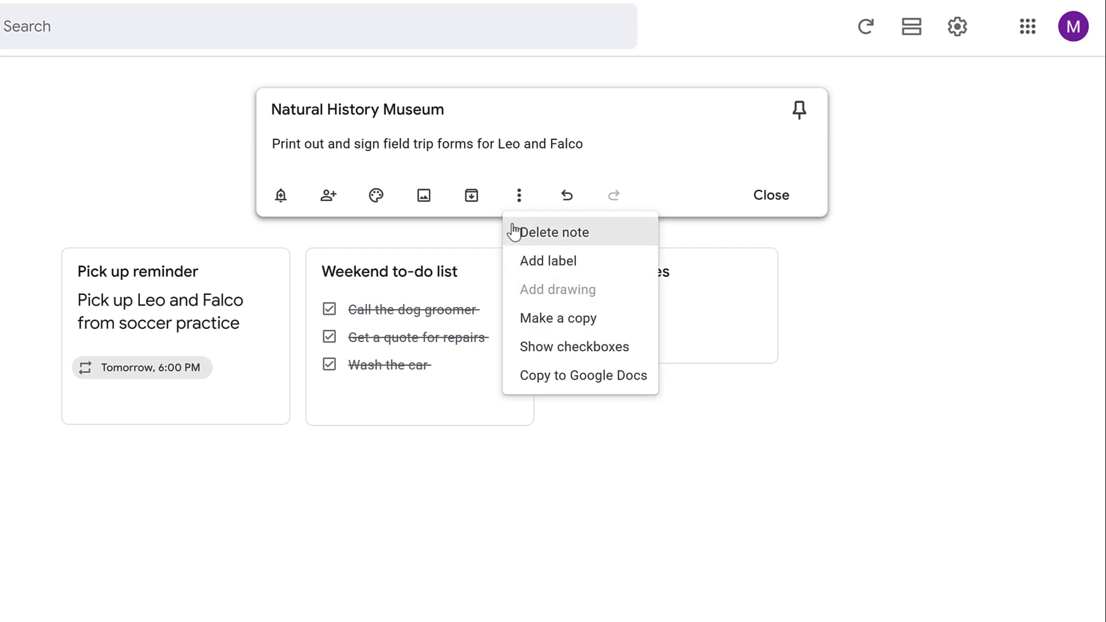
mouse_move(470, 195)
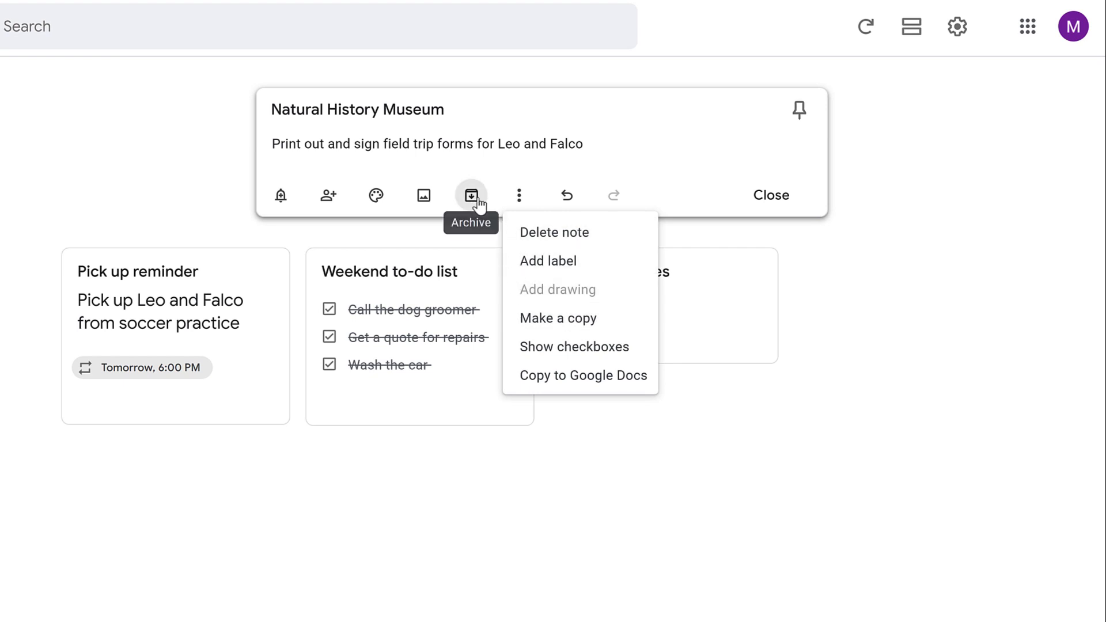
mouse_move(485, 196)
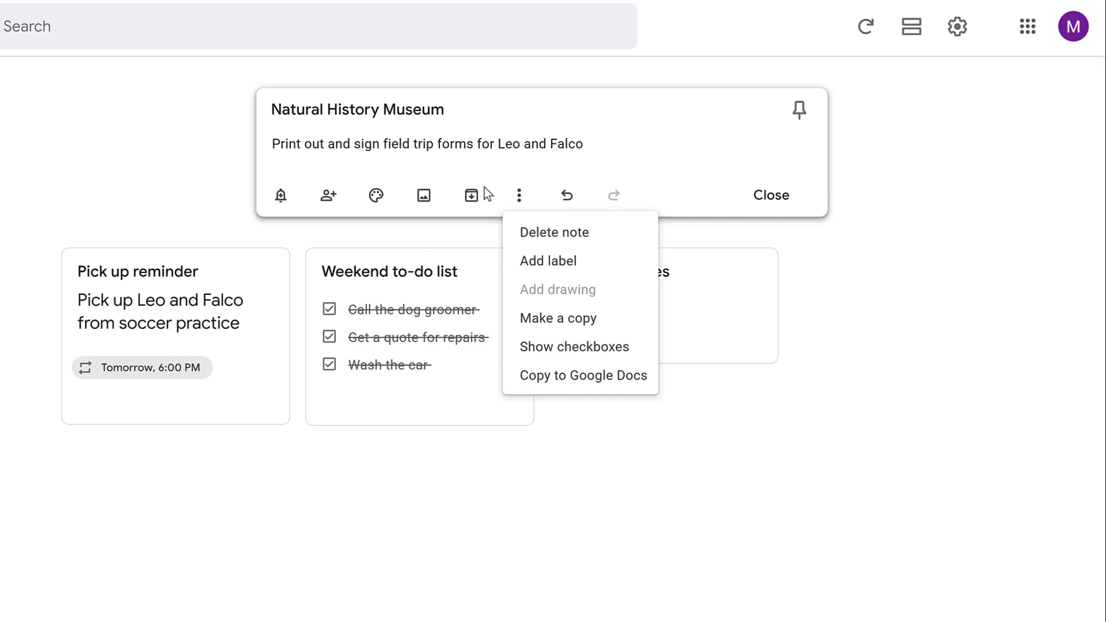
mouse_move(770, 196)
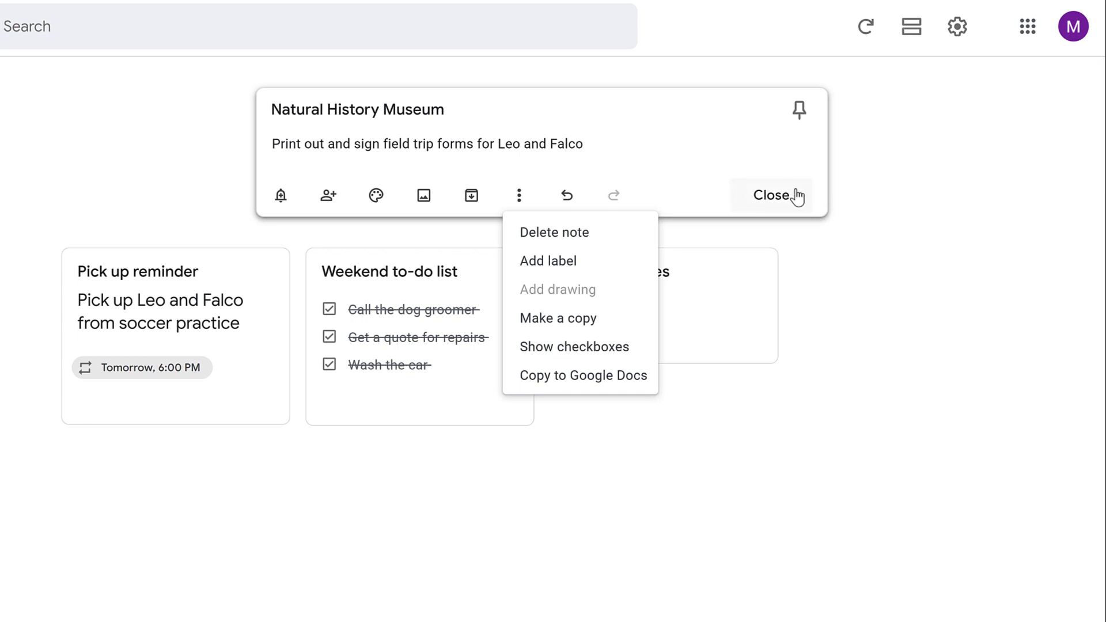
click(770, 196)
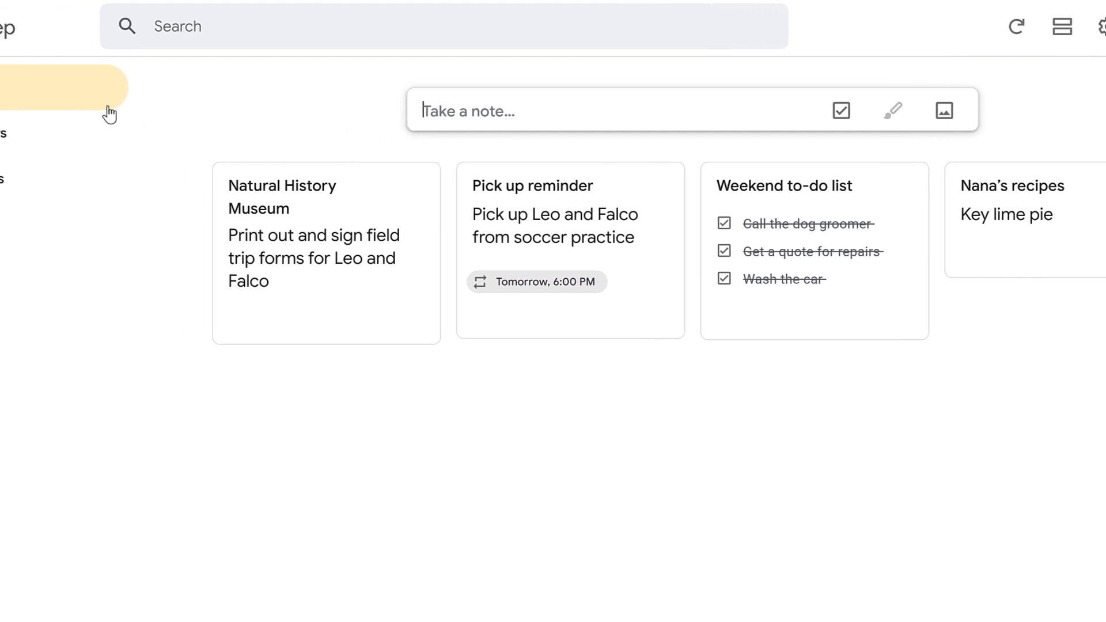
click(35, 27)
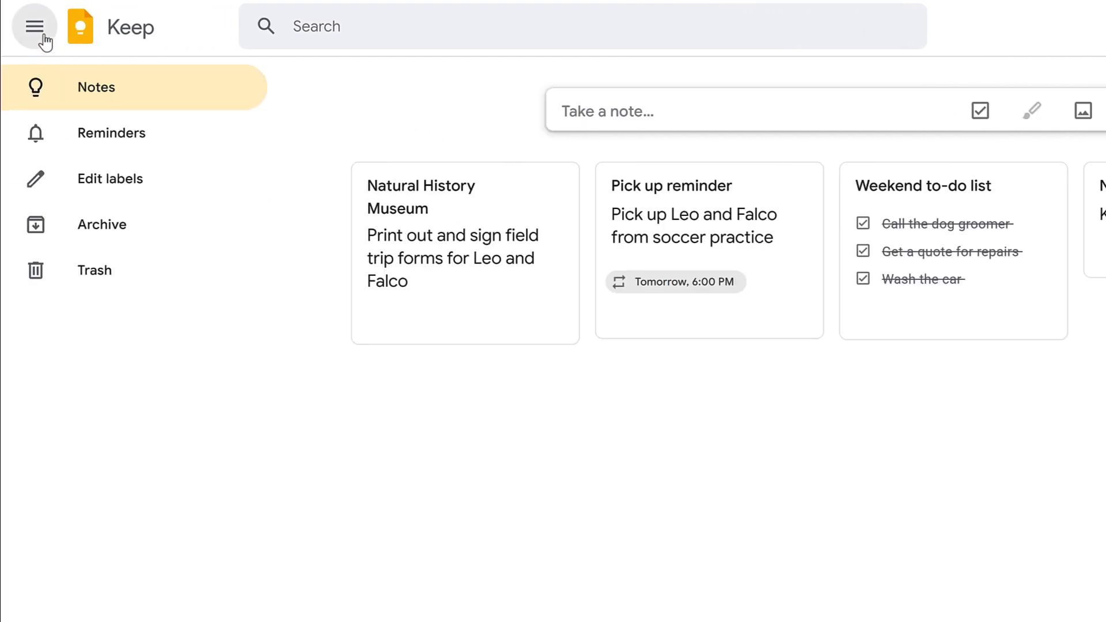
mouse_move(139, 107)
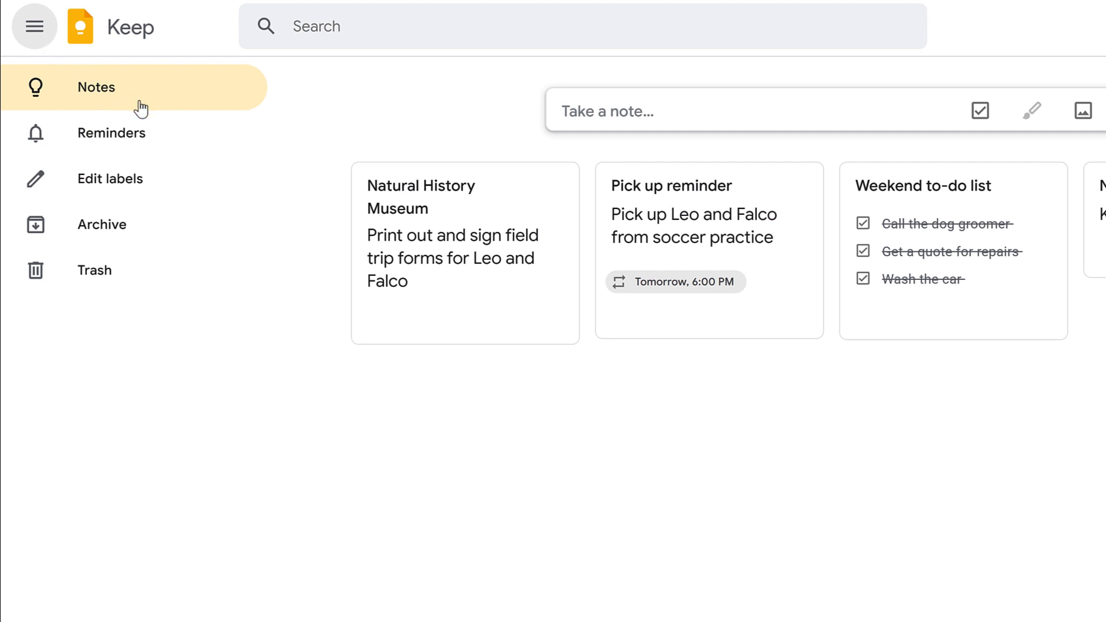
click(111, 134)
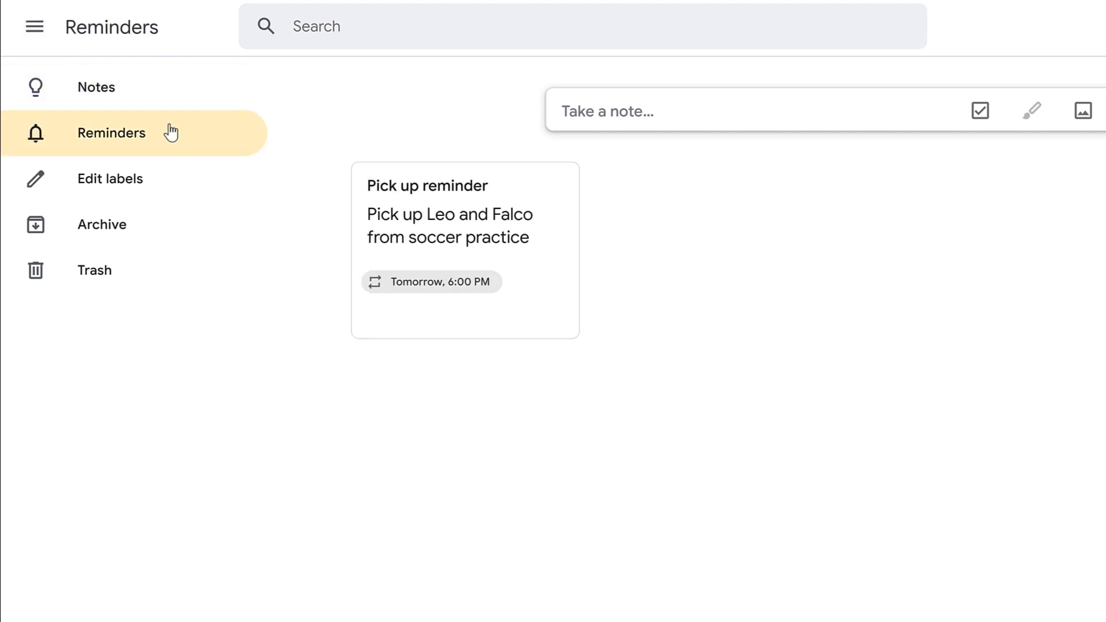
click(101, 224)
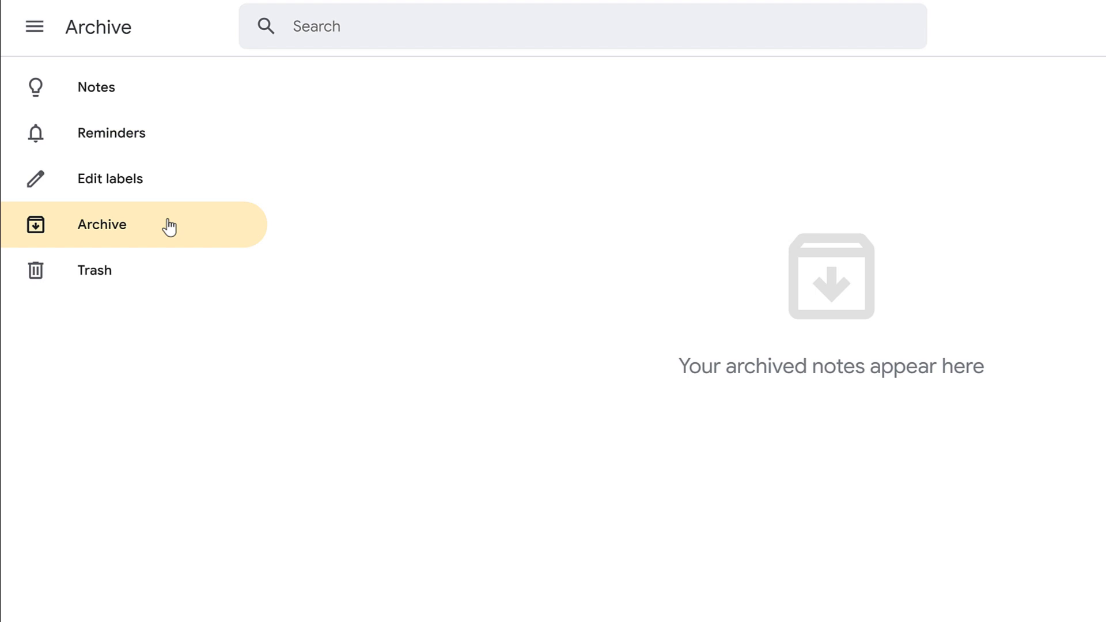
click(93, 269)
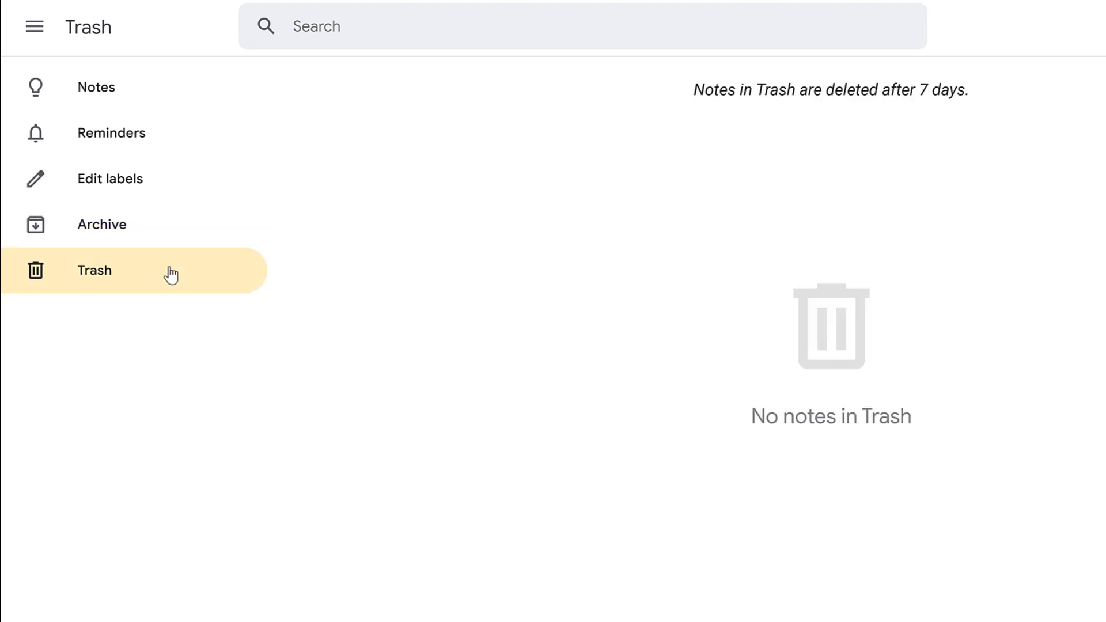
mouse_move(174, 115)
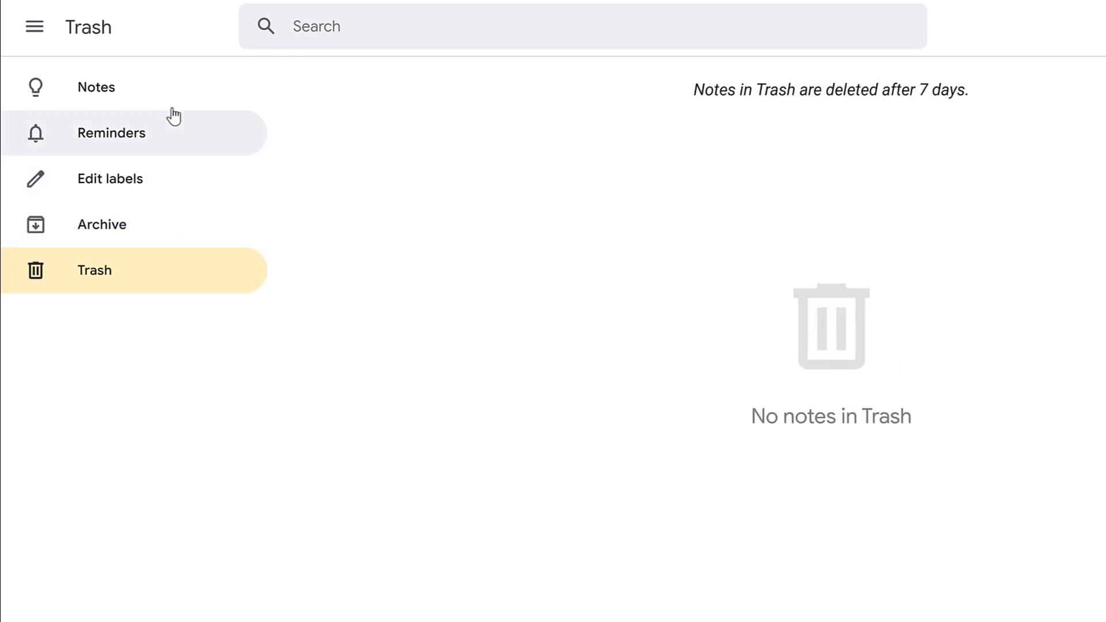
click(95, 86)
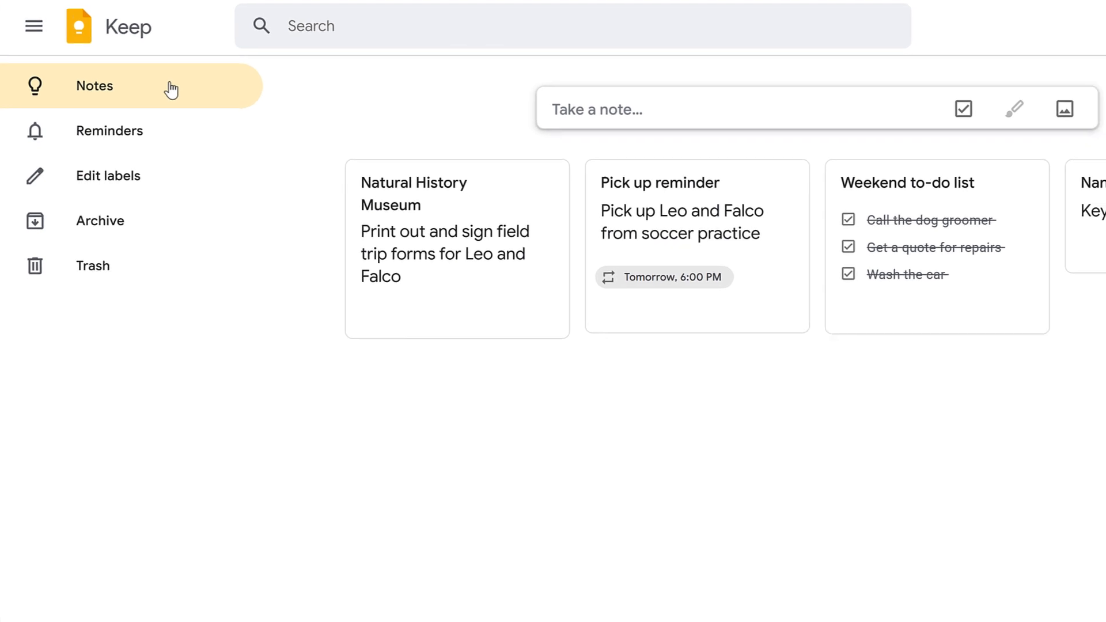